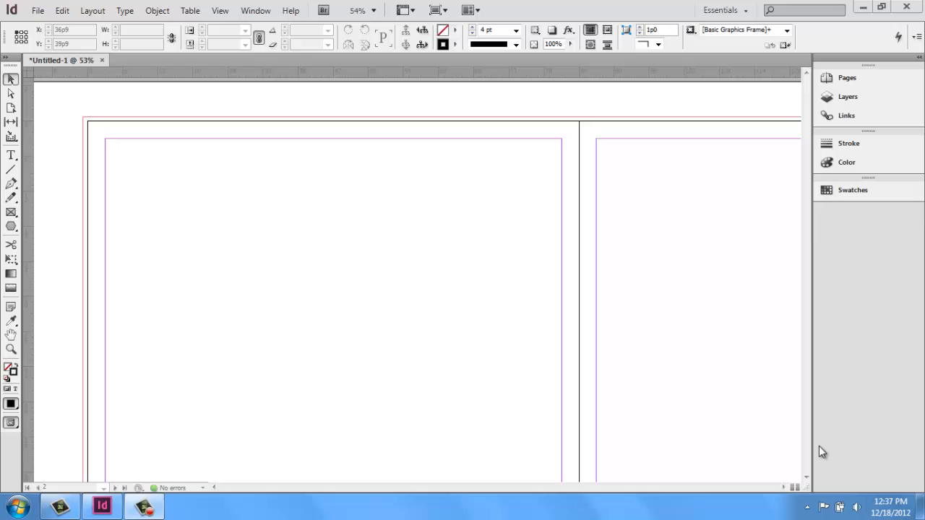
mouse_move(445, 347)
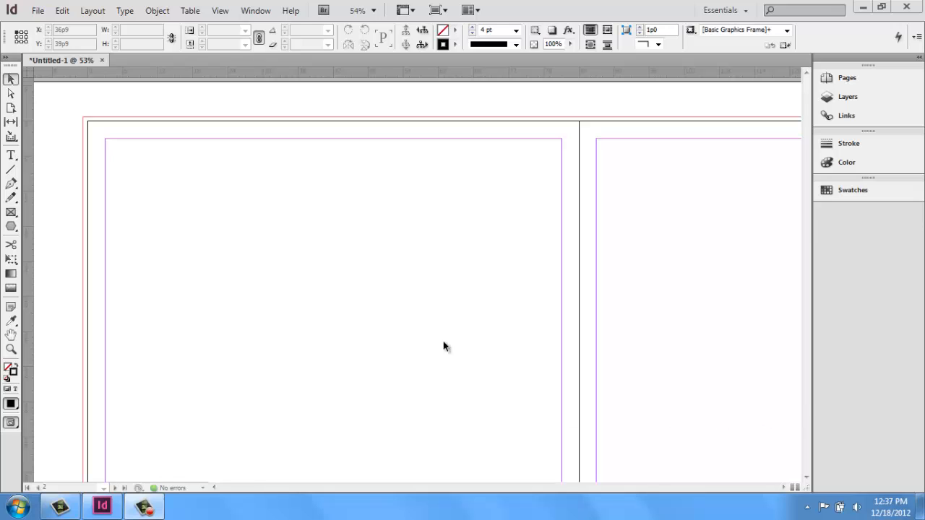
mouse_move(17, 182)
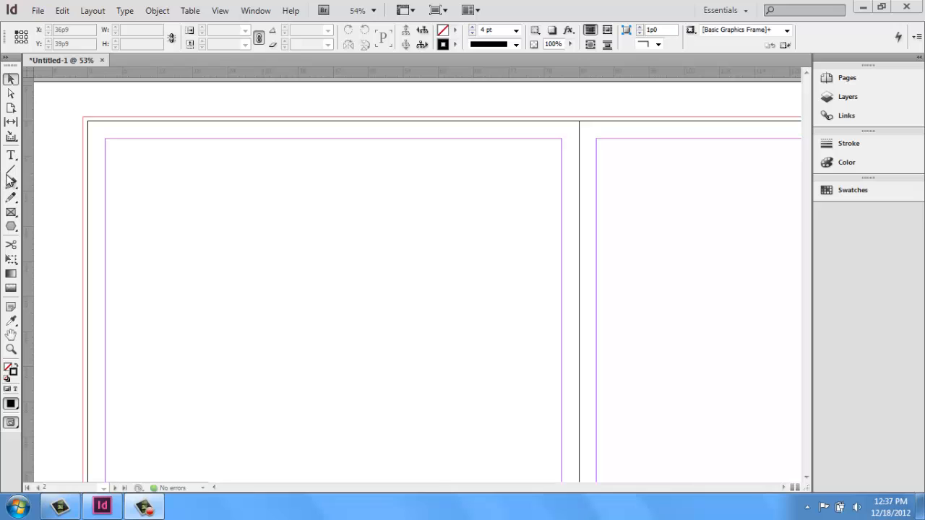
mouse_move(11, 188)
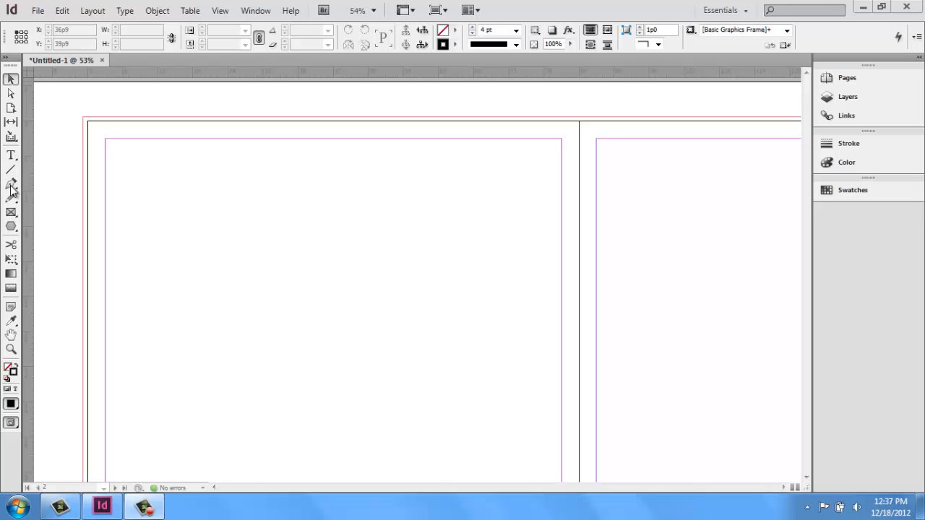
mouse_move(11, 180)
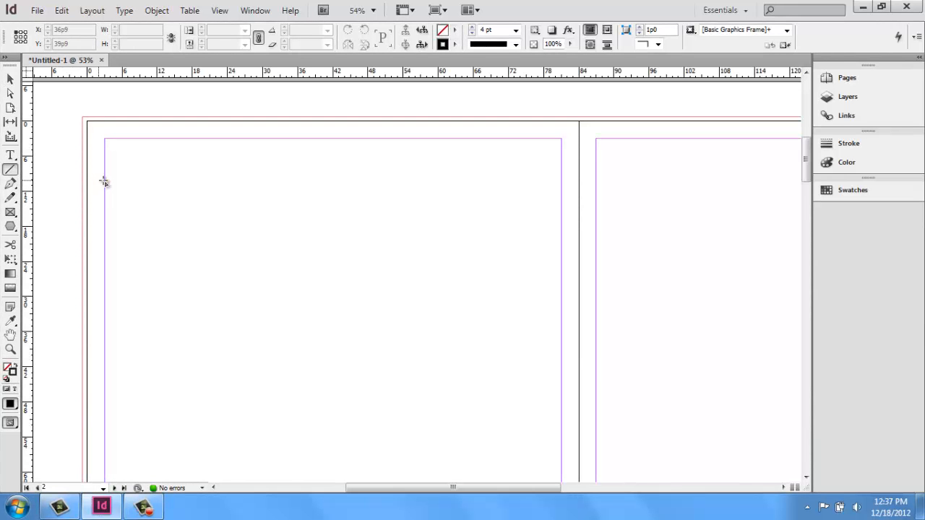
mouse_move(110, 208)
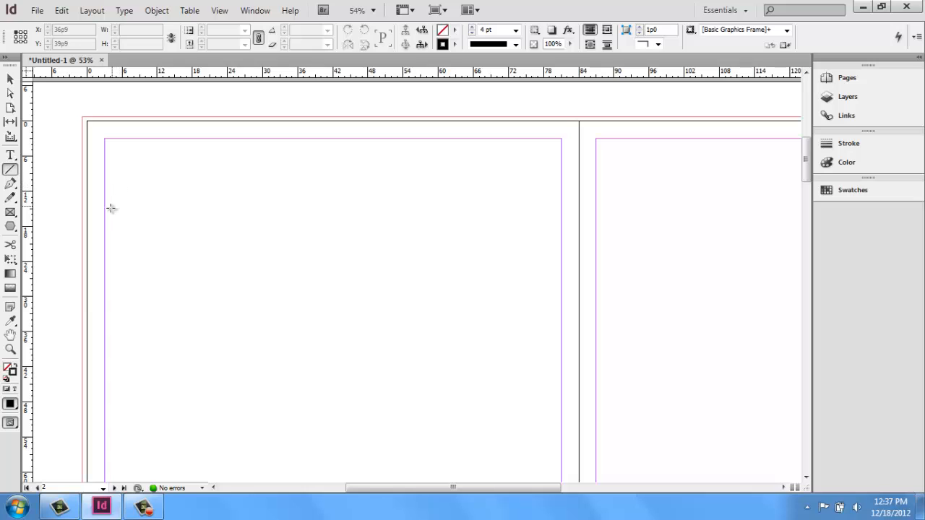
mouse_move(117, 224)
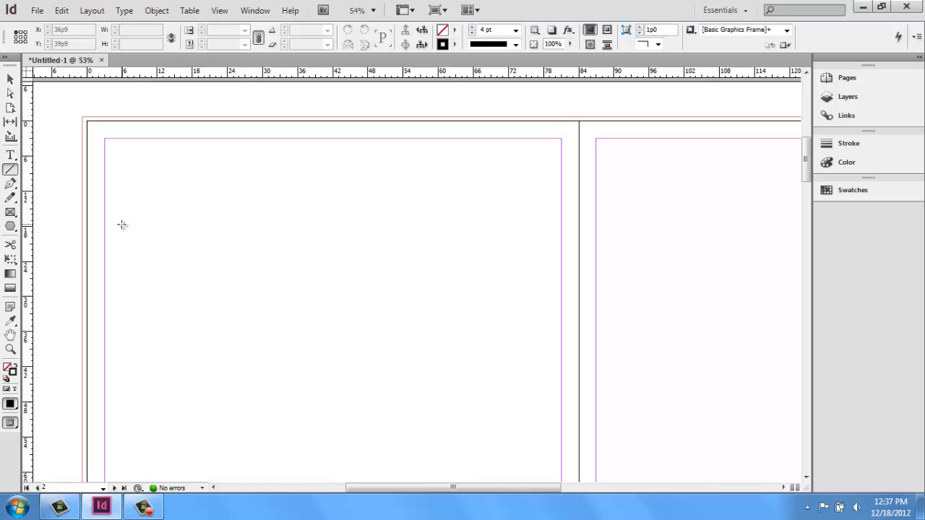
Draw a slanted black line rising across the top of the first page to the right margin.
left_click_drag(123, 222, 199, 220)
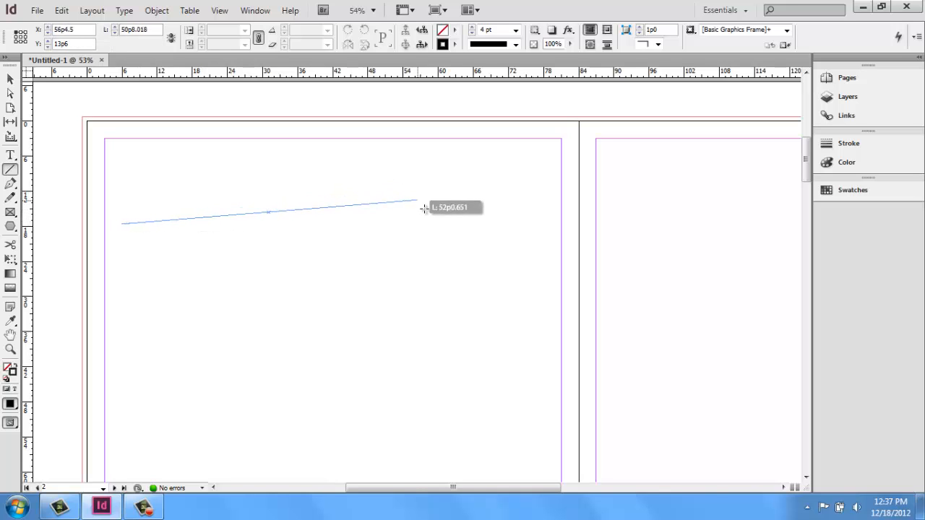
left_click_drag(422, 208, 275, 190)
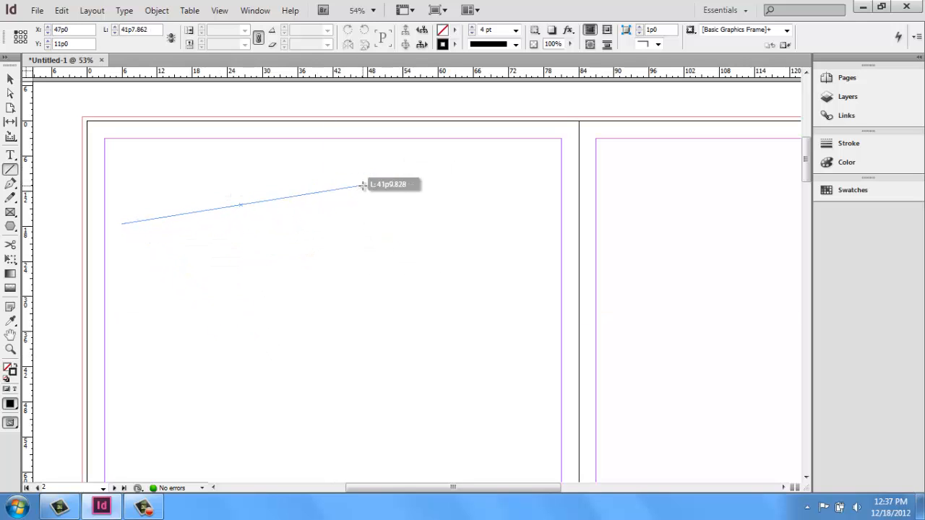
left_click_drag(363, 185, 465, 200)
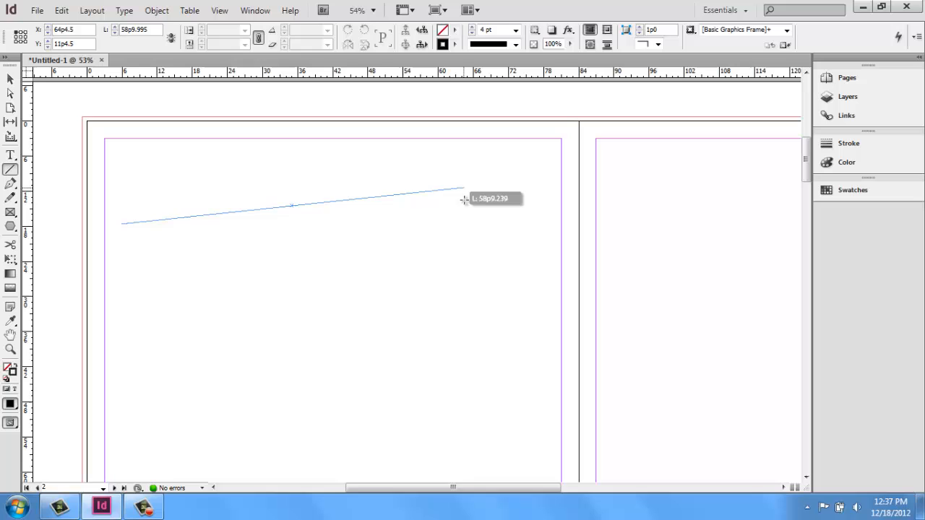
left_click_drag(462, 195, 506, 153)
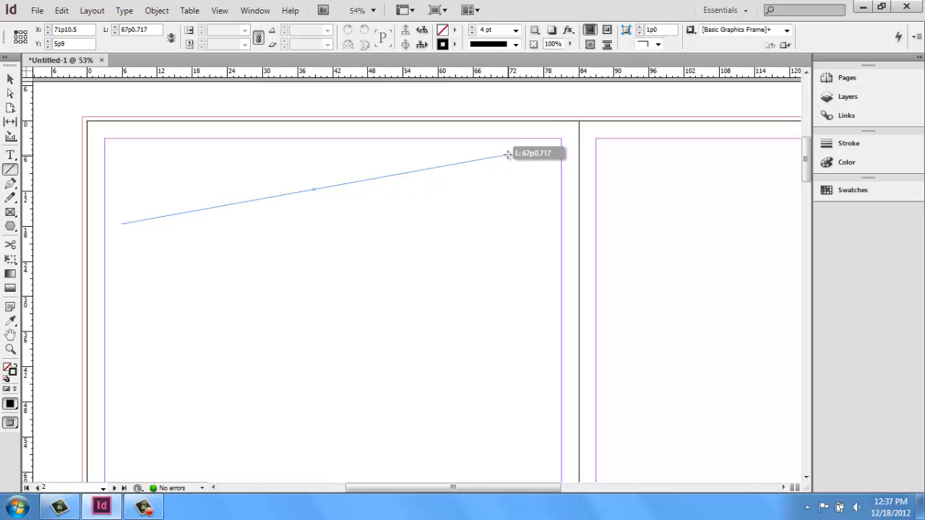
left_click(508, 156)
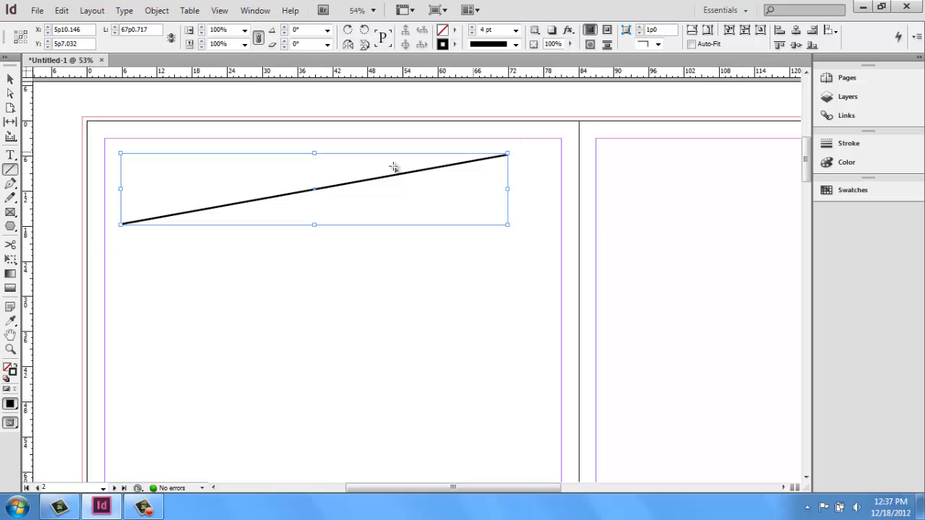
mouse_move(150, 238)
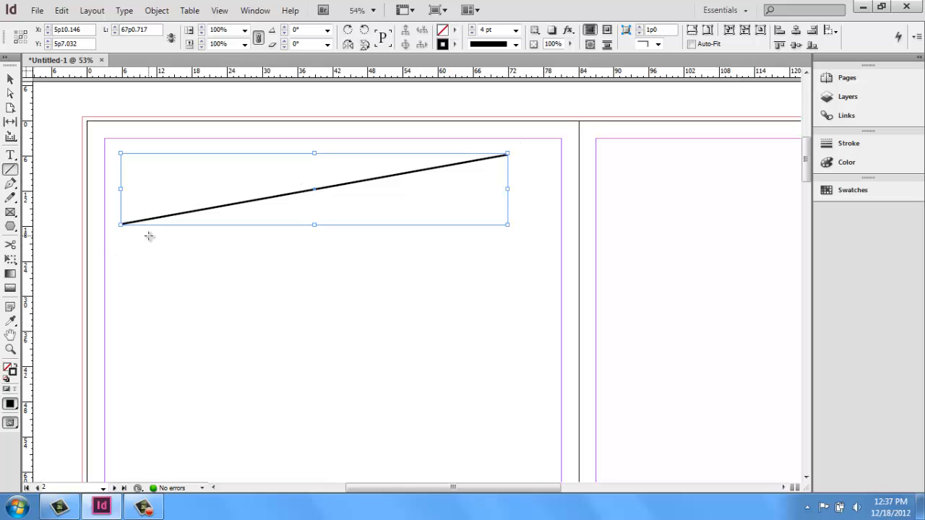
mouse_move(311, 252)
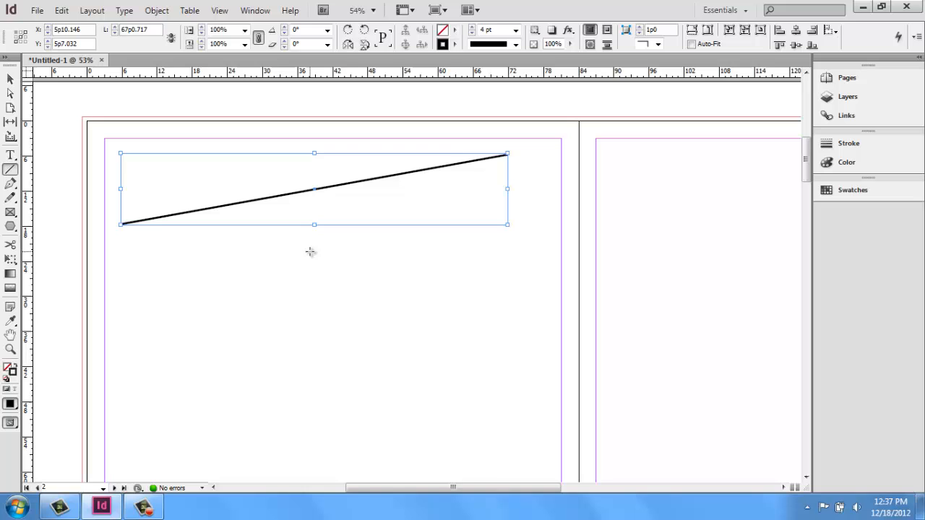
mouse_move(133, 282)
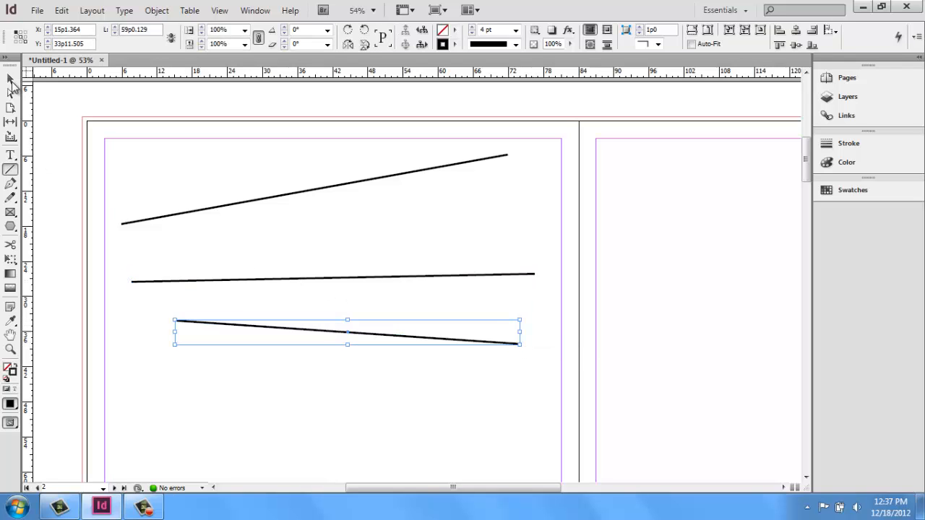
Select the top slanted line and give it a 60 pt stroke weight.
left_click(10, 79)
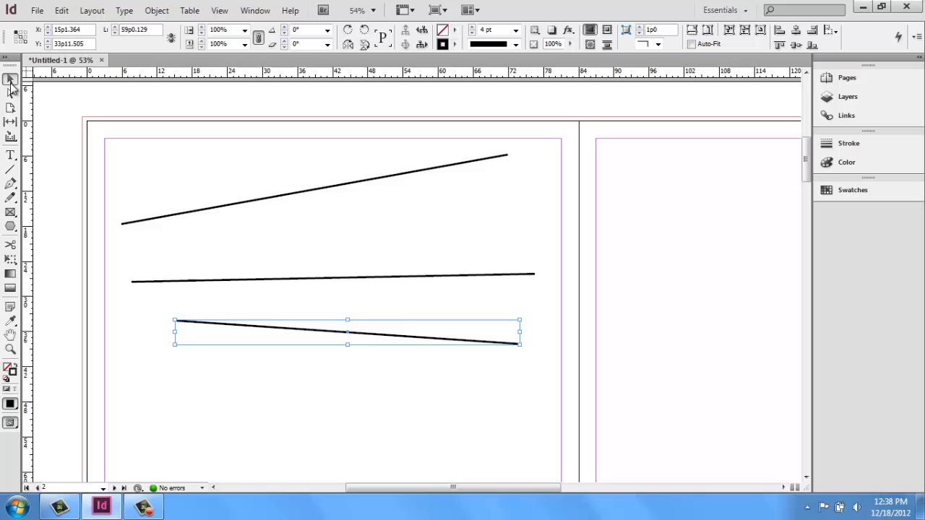
mouse_move(13, 85)
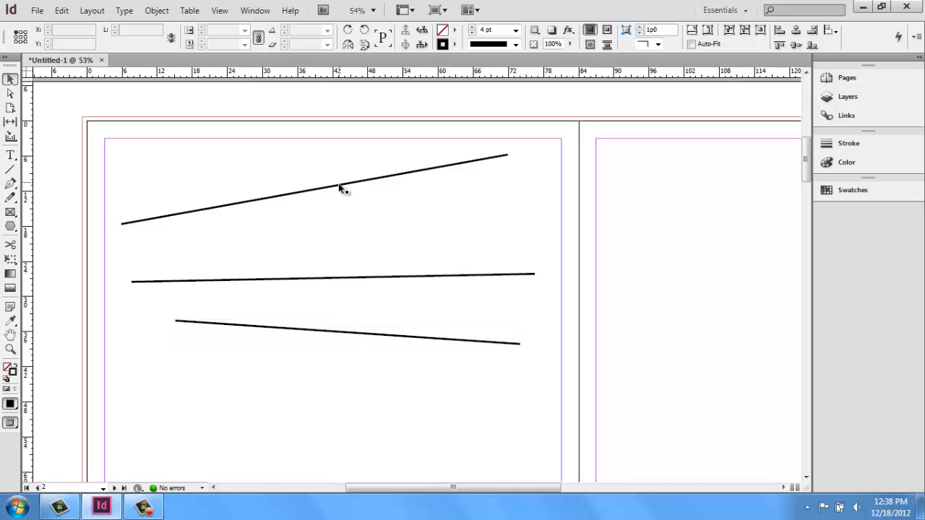
left_click(342, 188)
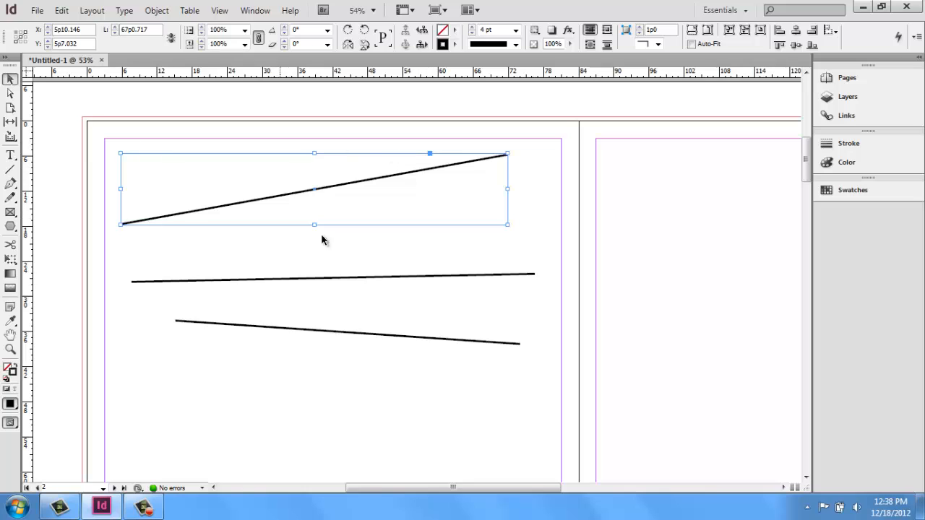
mouse_move(480, 185)
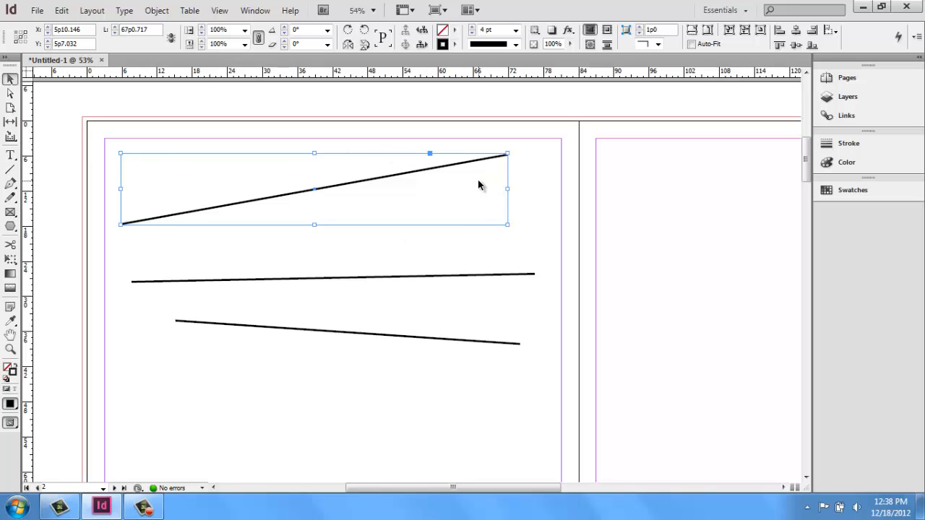
mouse_move(468, 218)
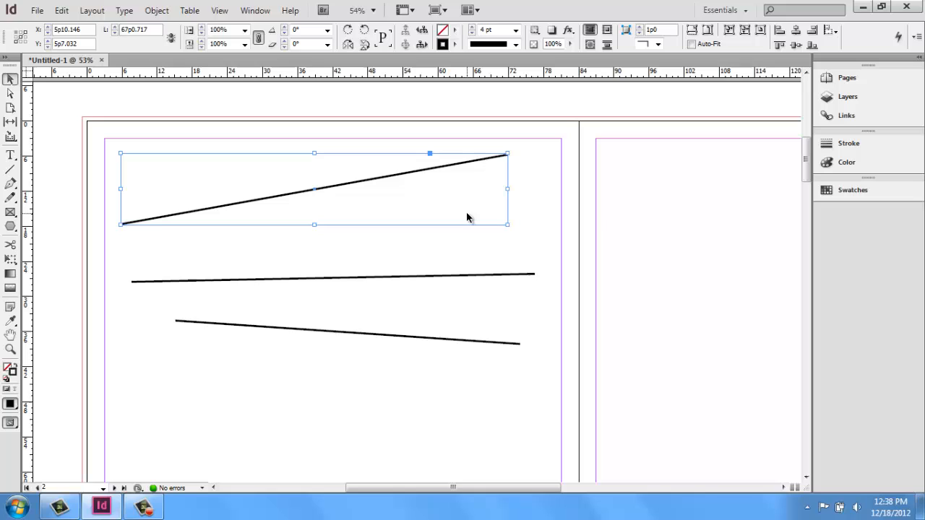
mouse_move(471, 165)
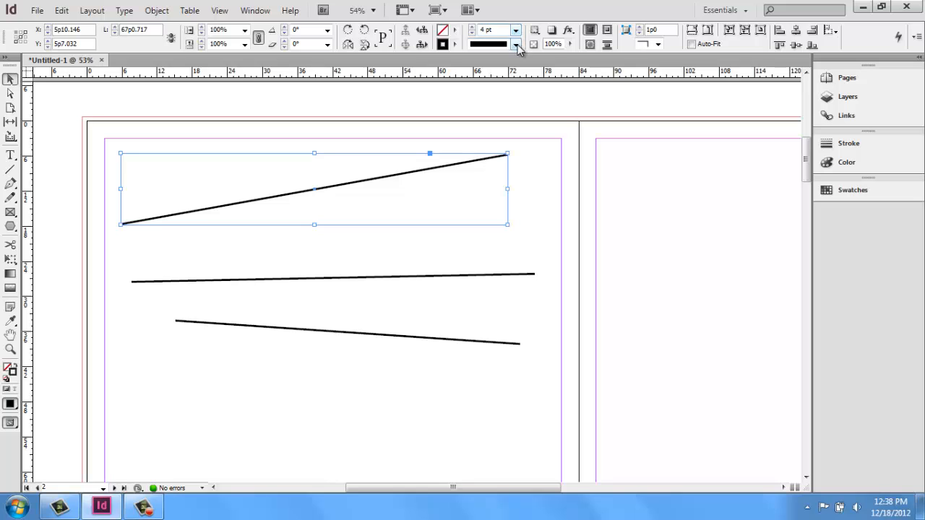
left_click(516, 43)
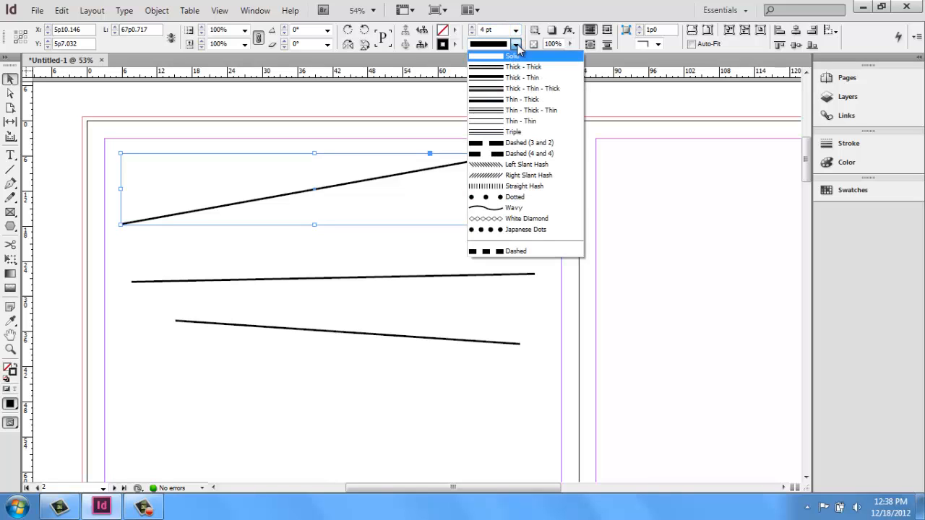
left_click(512, 57)
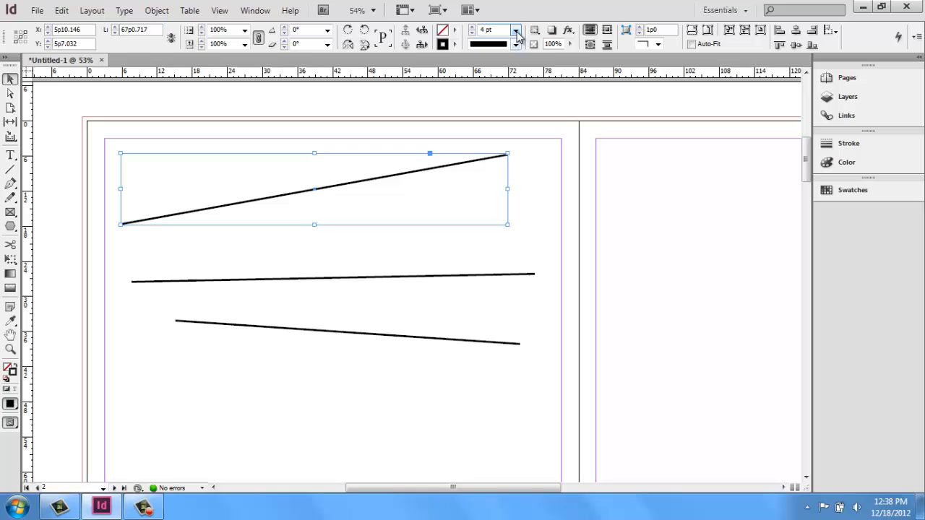
left_click(516, 29)
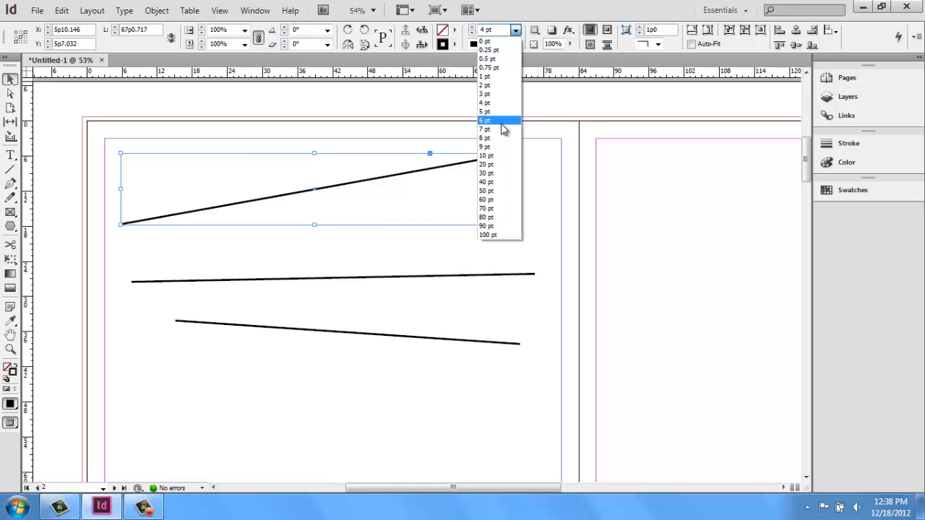
left_click(486, 157)
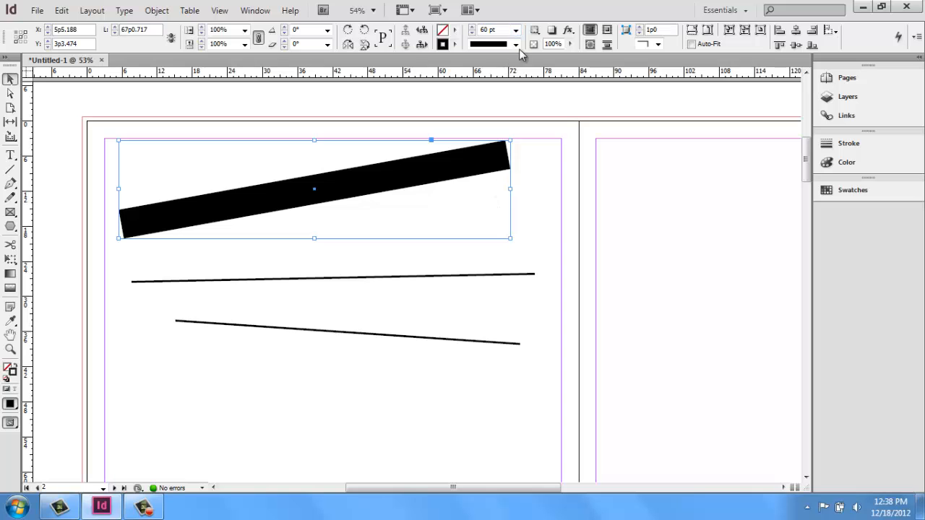
Change the thick line's stroke type from Dashed to Right Slant Hash.
left_click(515, 43)
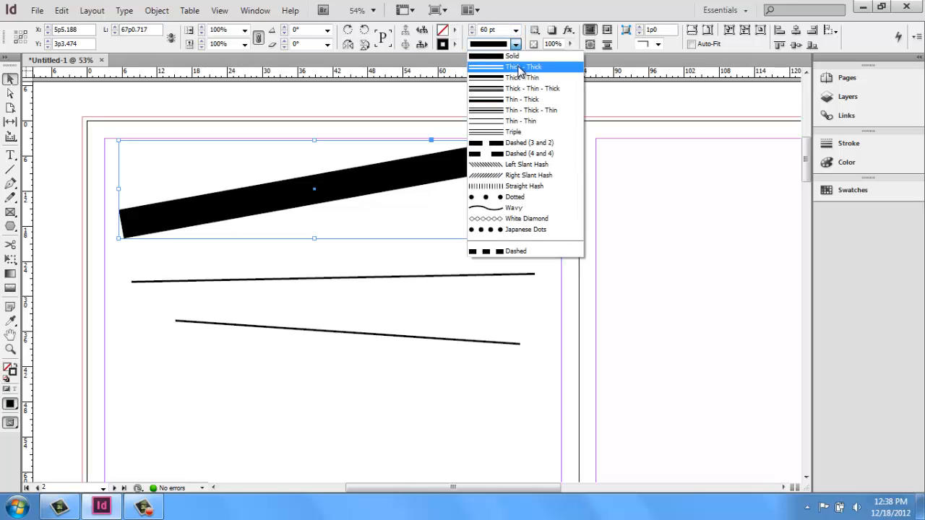
left_click(529, 153)
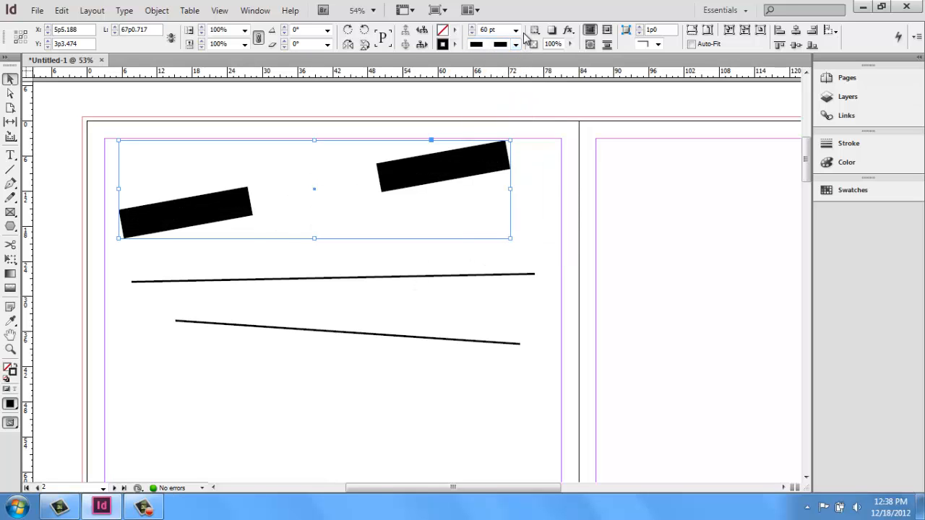
left_click(514, 43)
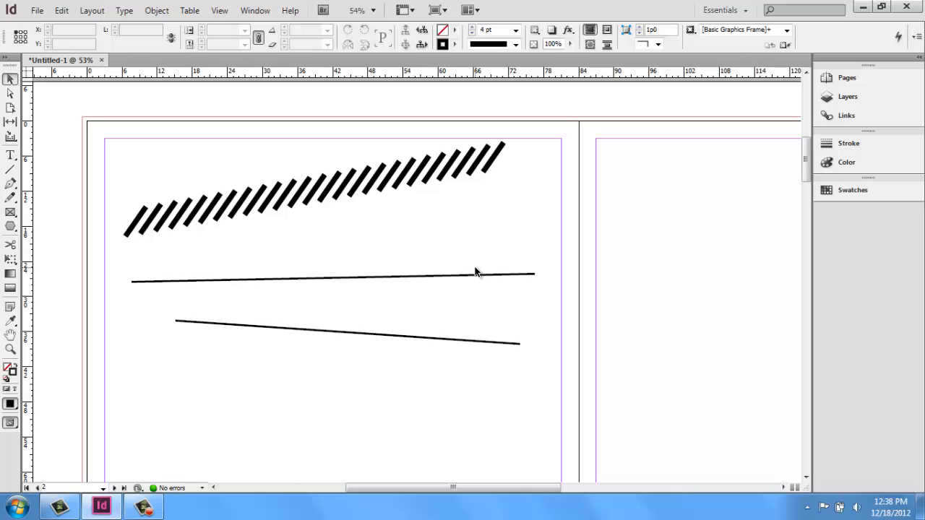
In the Stroke panel, set the middle line's start to Circle and its end to an arrowhead.
left_click(476, 274)
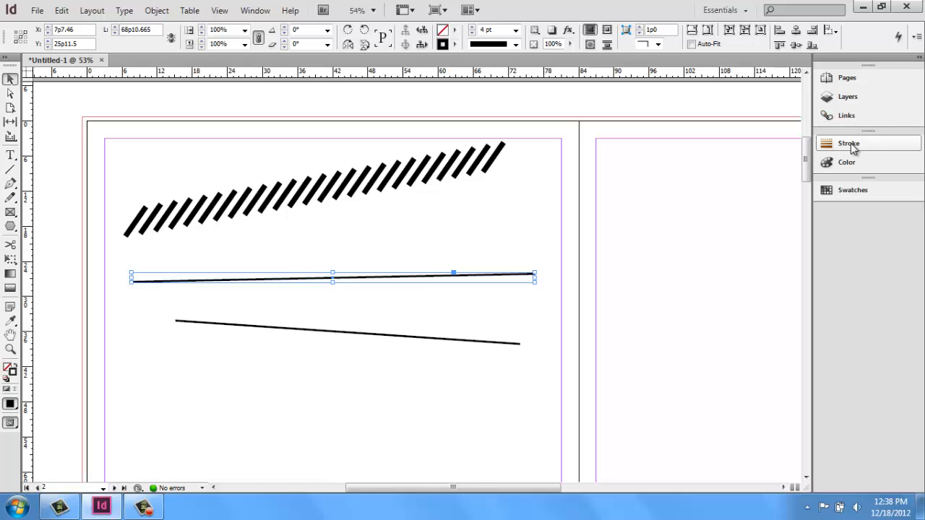
left_click(849, 143)
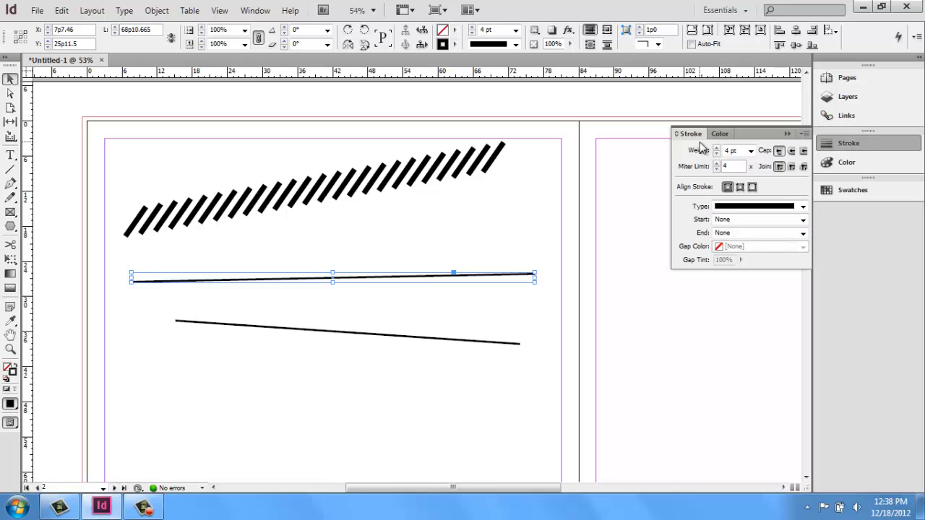
mouse_move(433, 90)
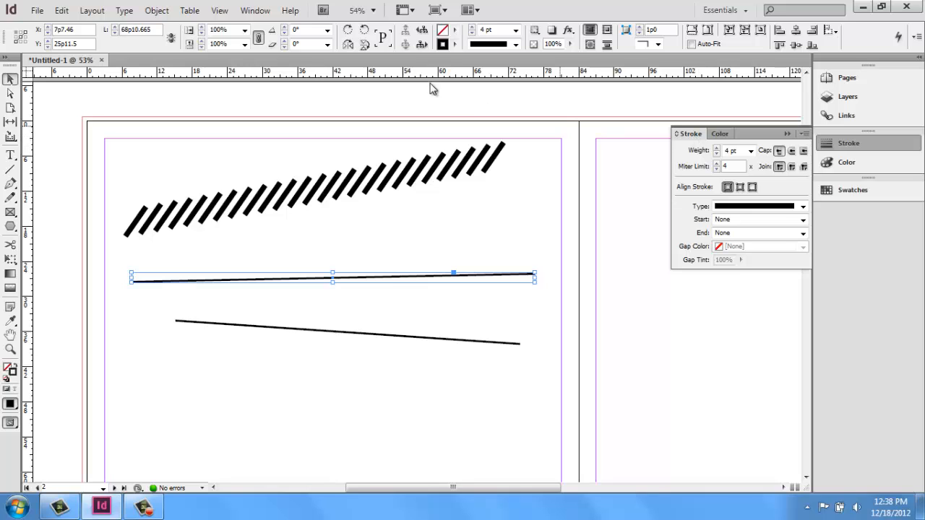
left_click(255, 10)
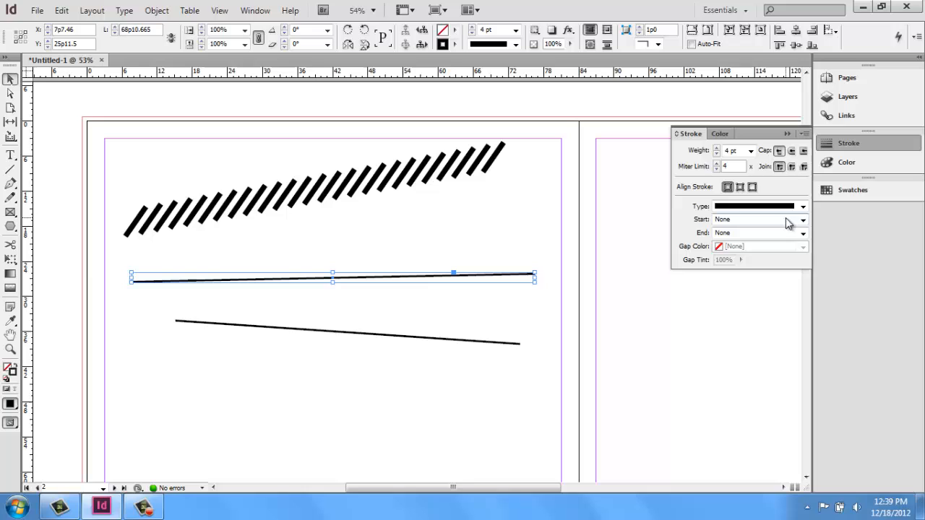
left_click(804, 220)
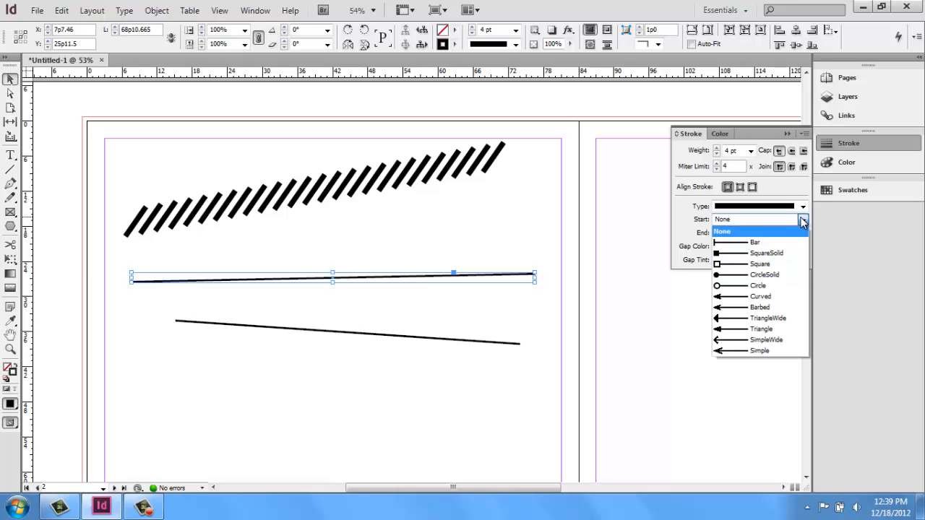
mouse_move(759, 286)
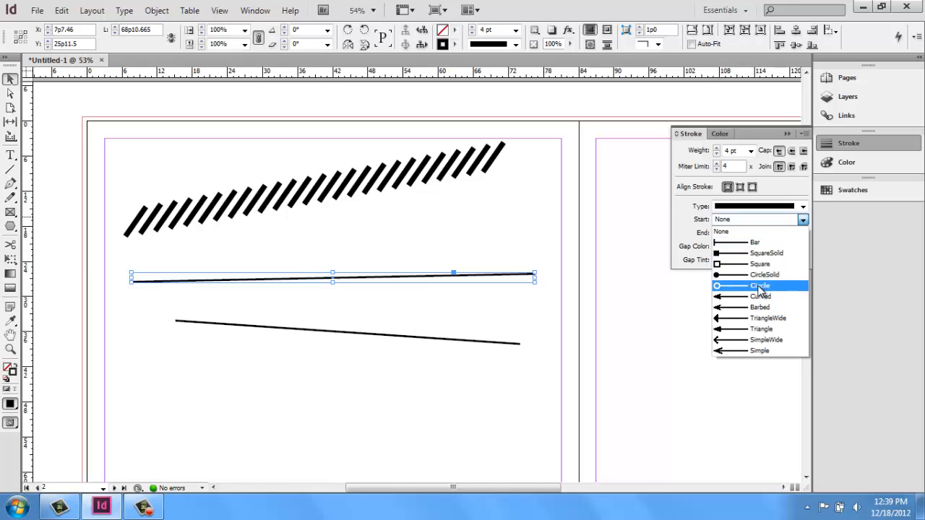
left_click(761, 287)
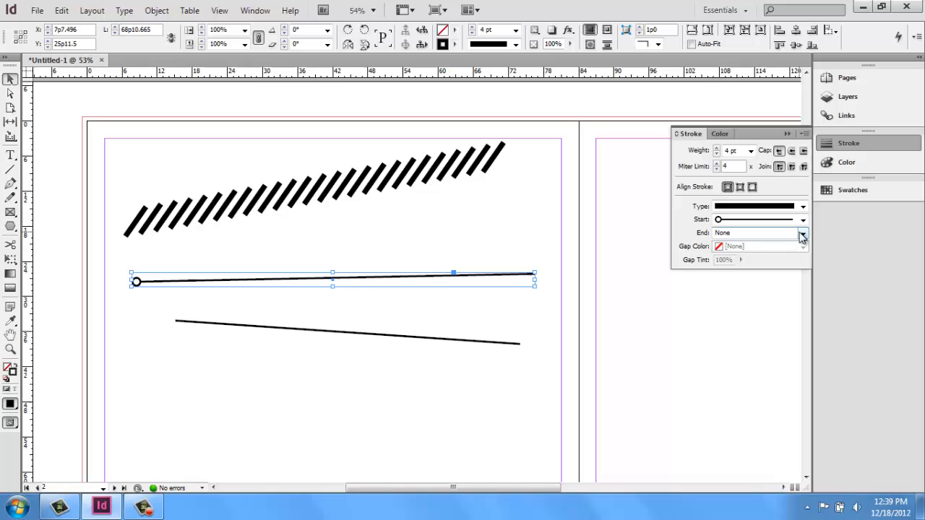
left_click(802, 232)
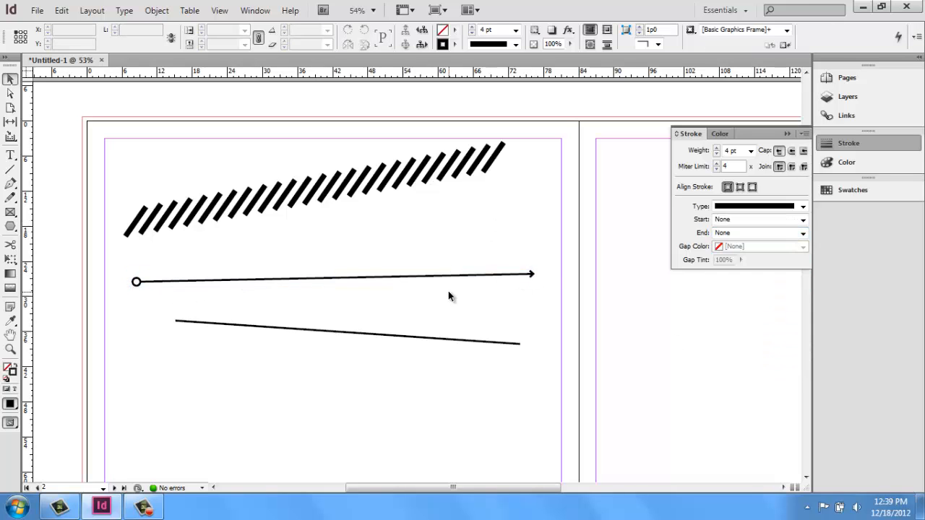
mouse_move(463, 238)
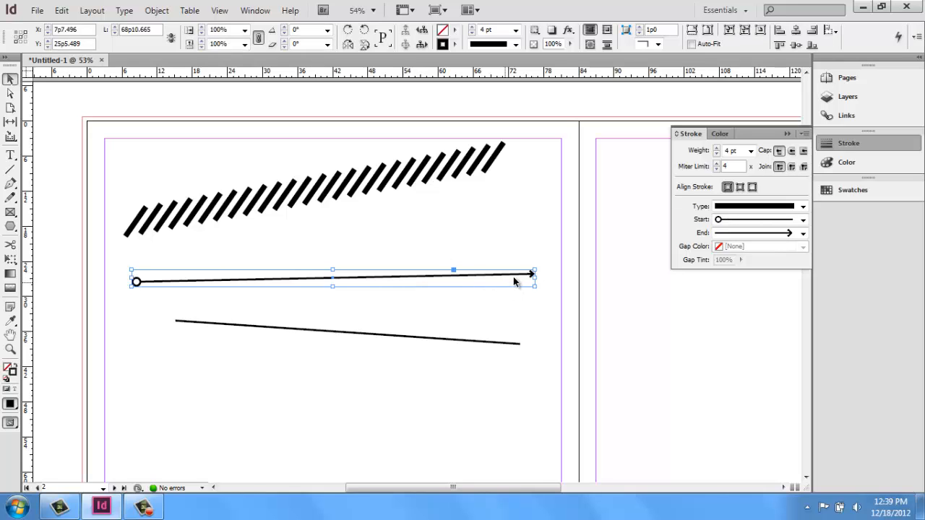
mouse_move(715, 200)
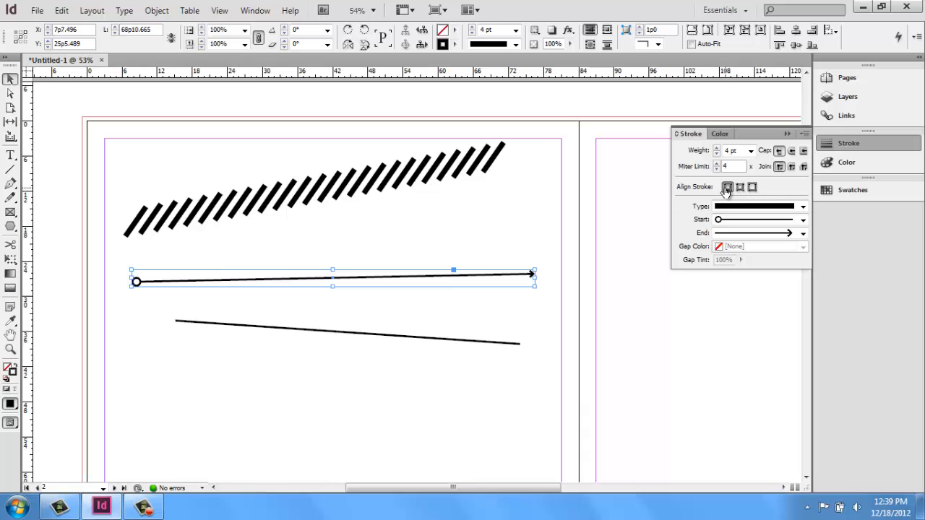
left_click(752, 187)
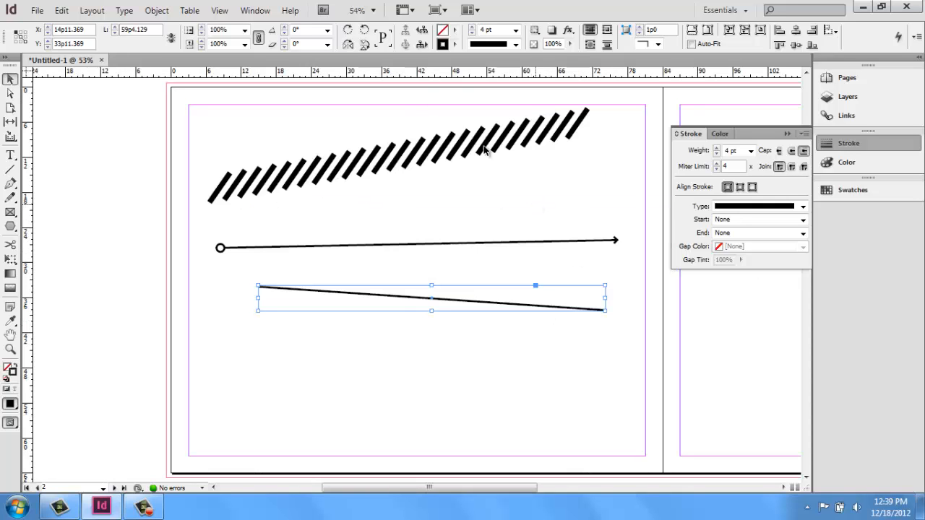
Draw a vertical, a horizontal and a diagonal line with the Line tool, then deselect.
left_click(417, 315)
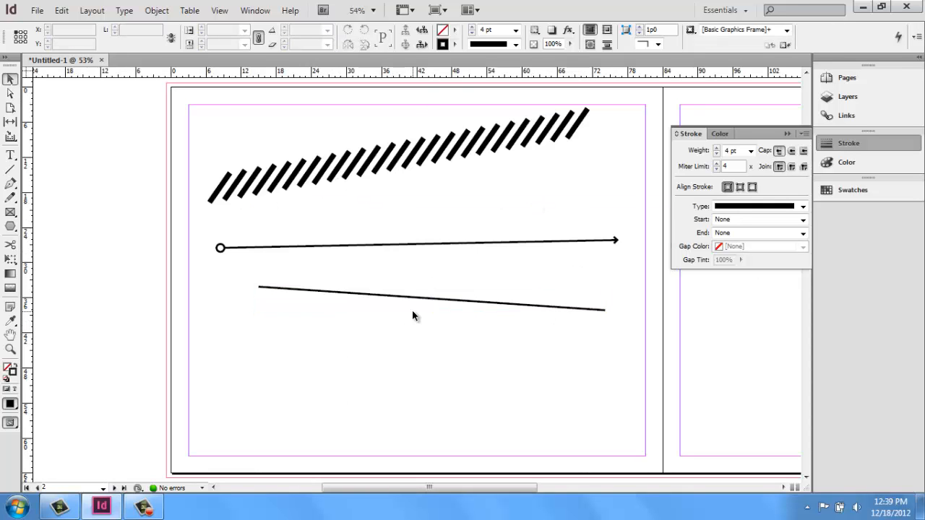
mouse_move(636, 99)
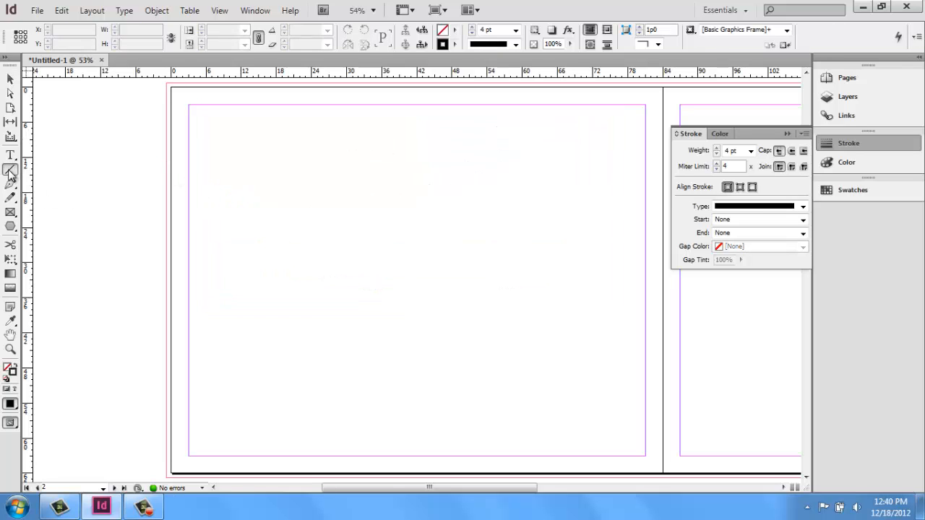
left_click_drag(233, 190, 286, 193)
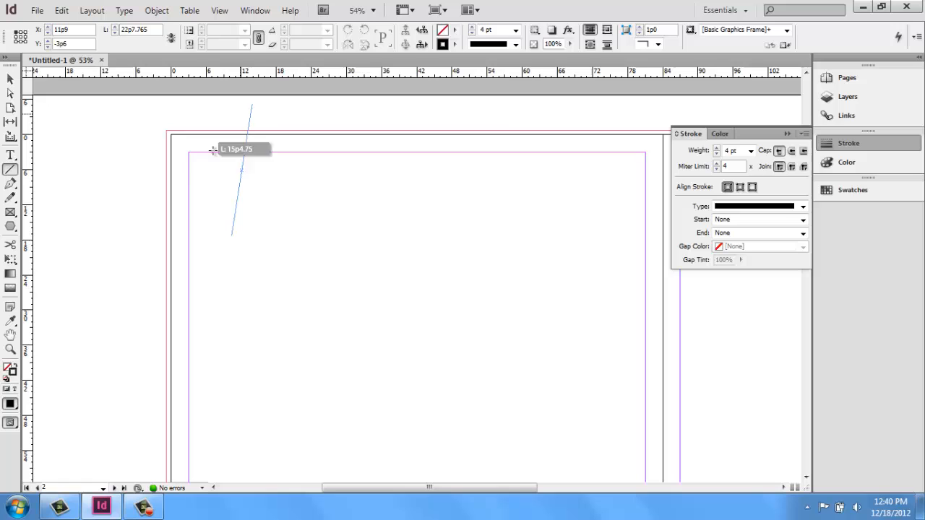
left_click_drag(214, 149, 230, 231)
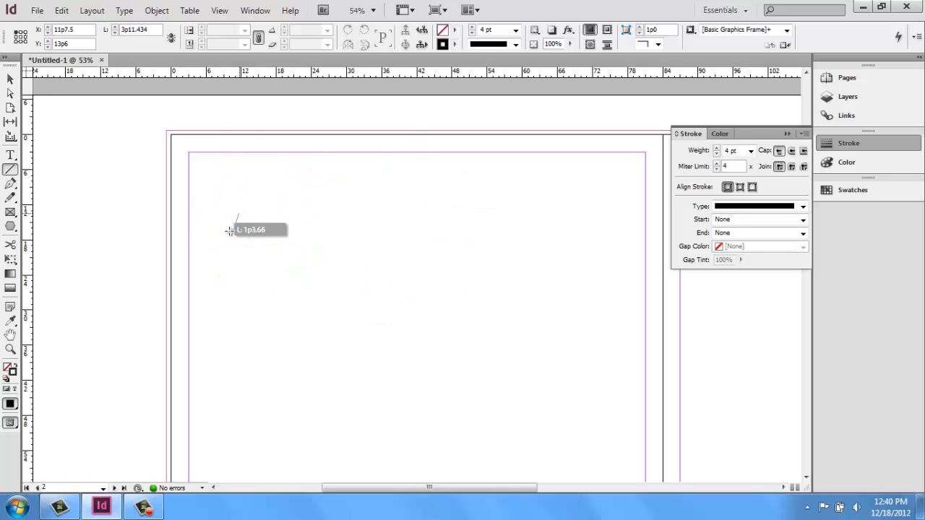
left_click_drag(231, 234, 527, 234)
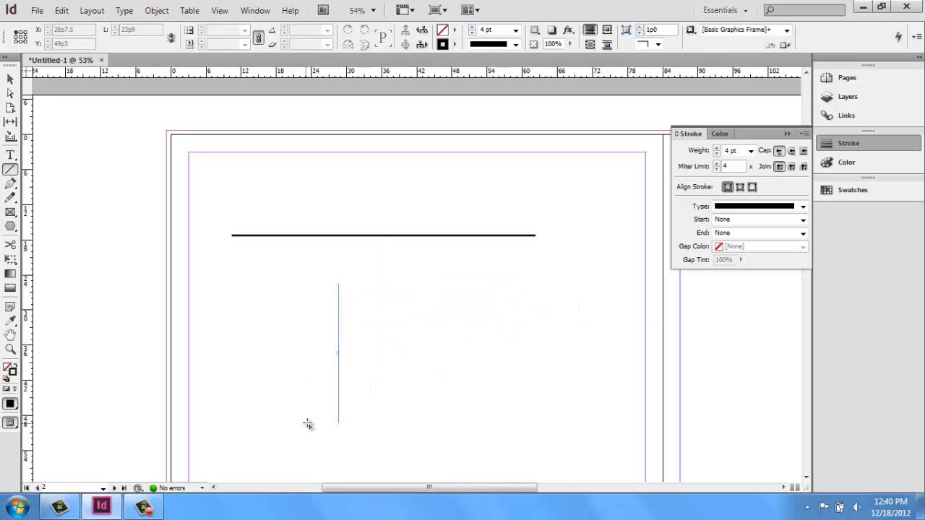
left_click_drag(431, 280, 528, 379)
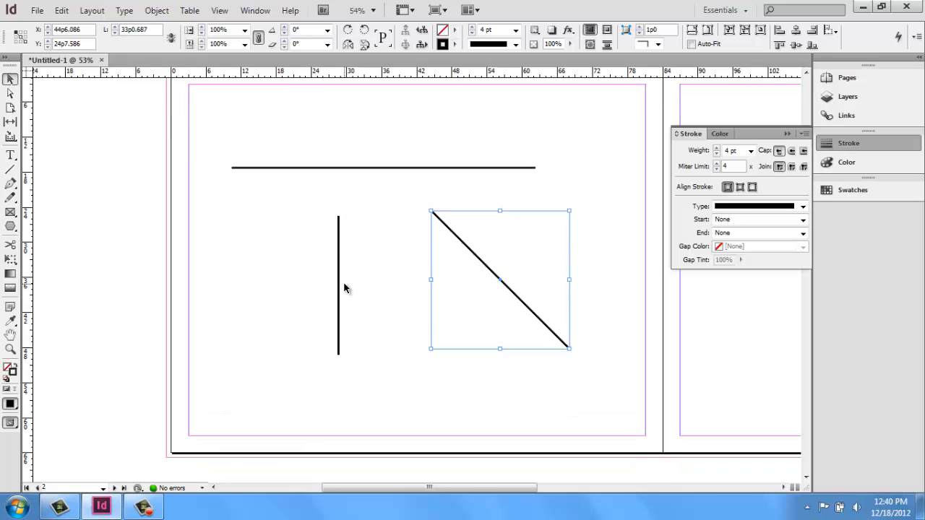
left_click(590, 142)
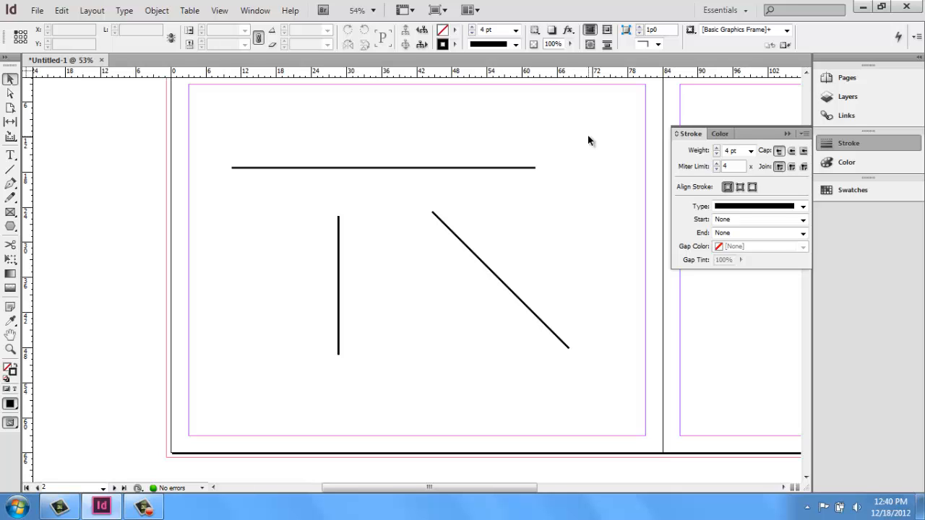
mouse_move(587, 138)
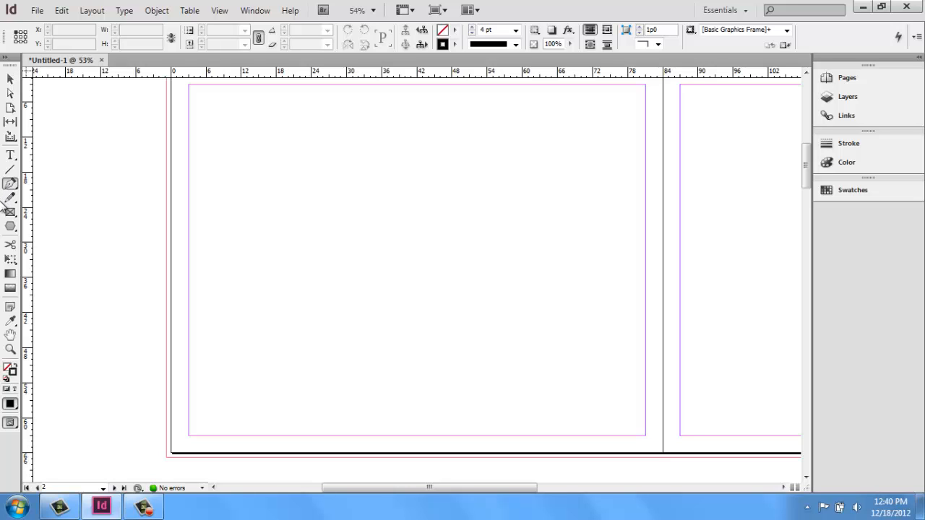
mouse_move(282, 382)
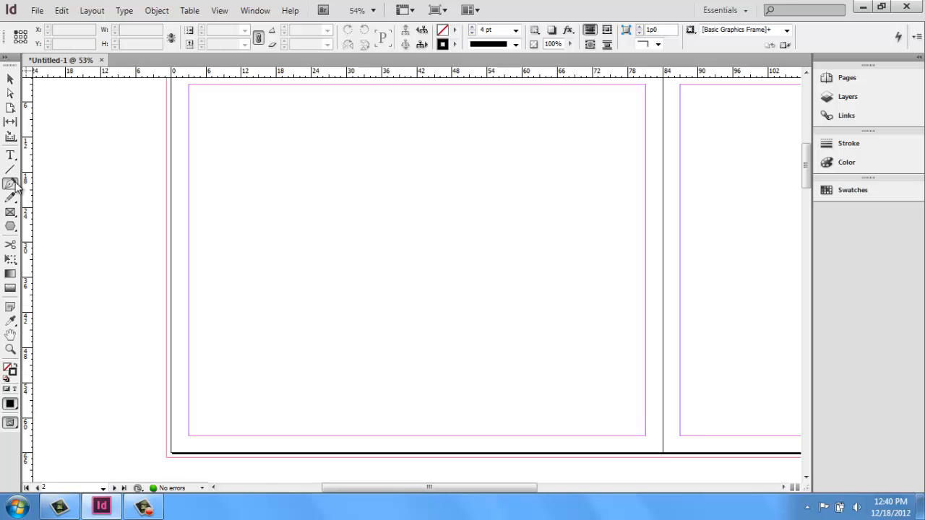
Start a Pen-tool path of straight right-angled segments from the upper left of the page.
left_click(11, 185)
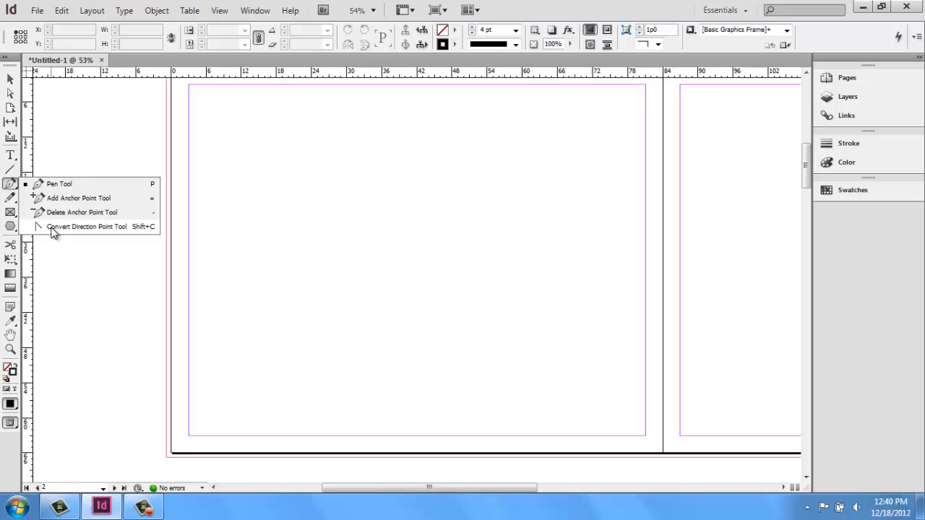
mouse_move(59, 184)
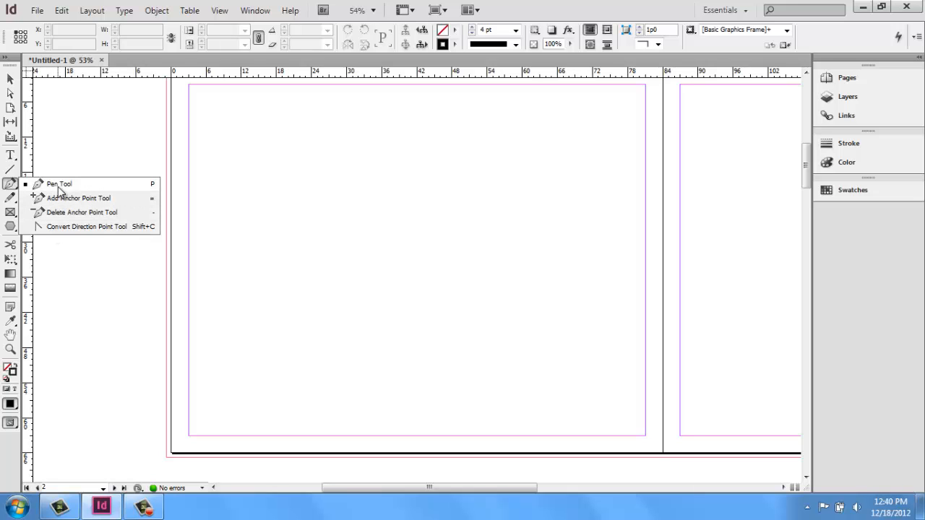
left_click(60, 184)
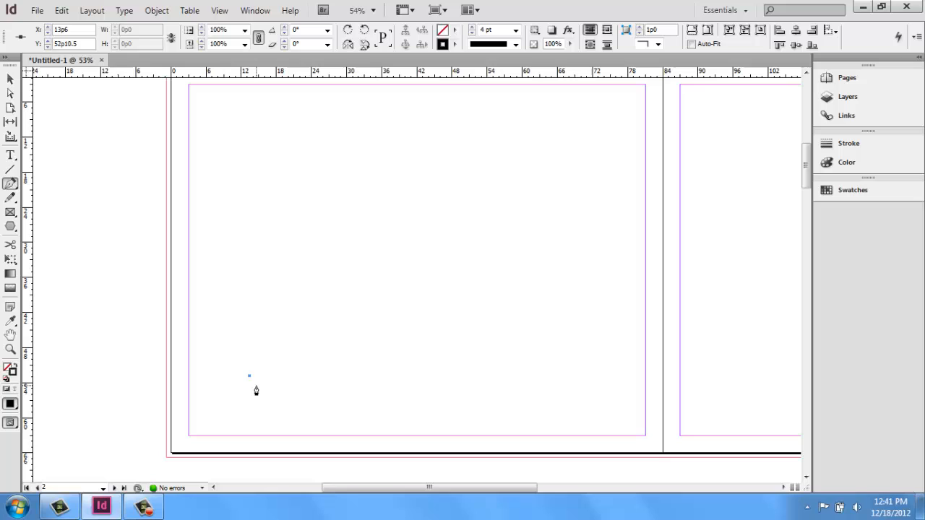
mouse_move(258, 199)
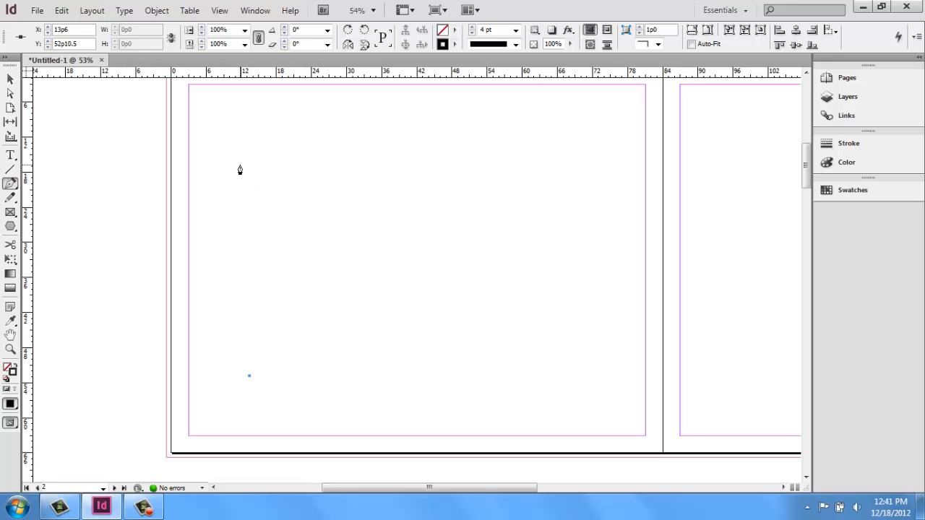
left_click_drag(248, 166, 249, 375)
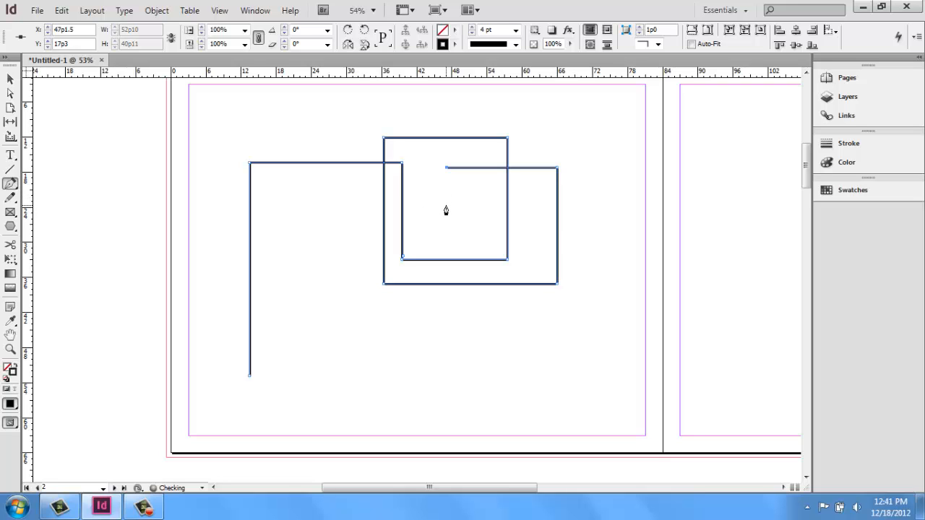
mouse_move(541, 159)
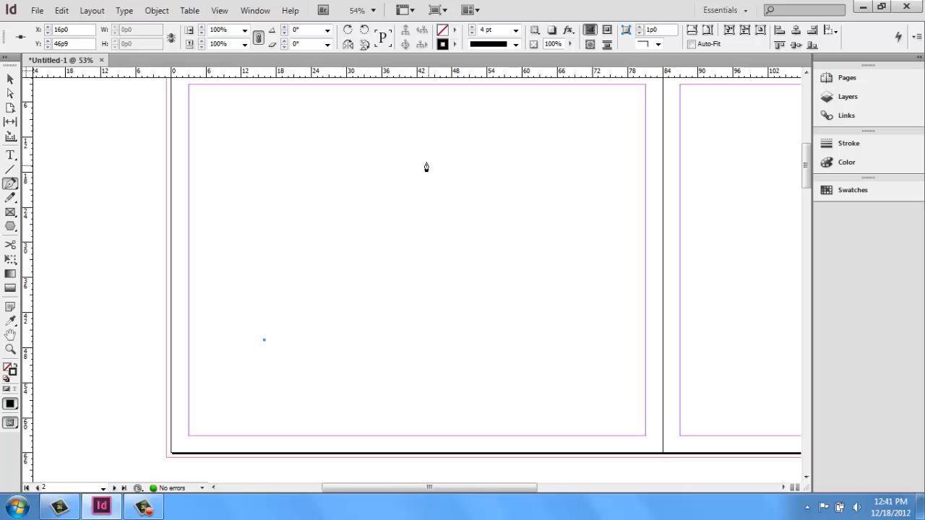
mouse_move(373, 170)
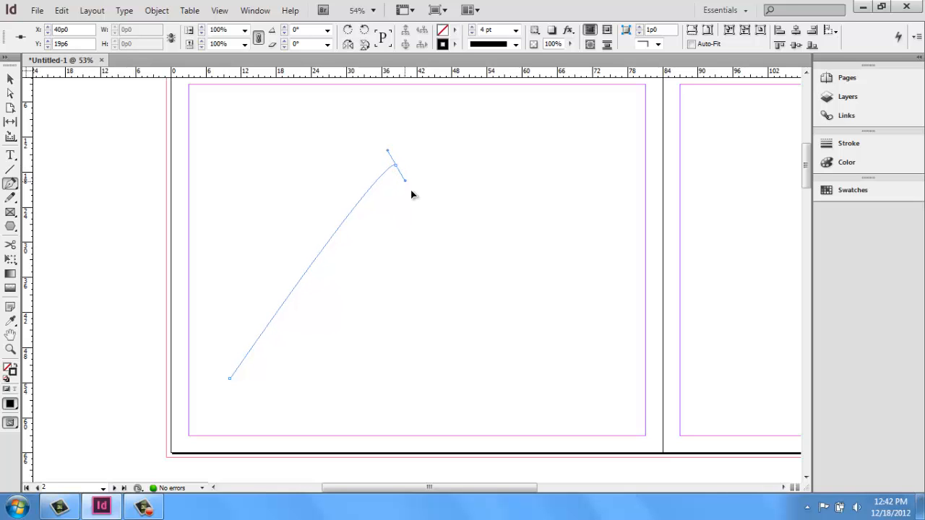
Drag Pen anchor handles to form the arch and the S-bend at the path's right end.
left_click_drag(404, 179, 523, 227)
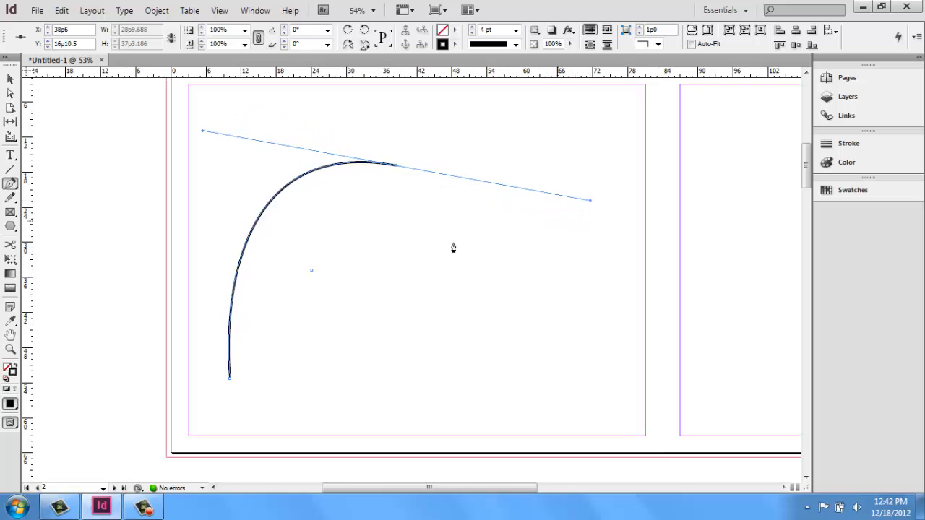
mouse_move(214, 387)
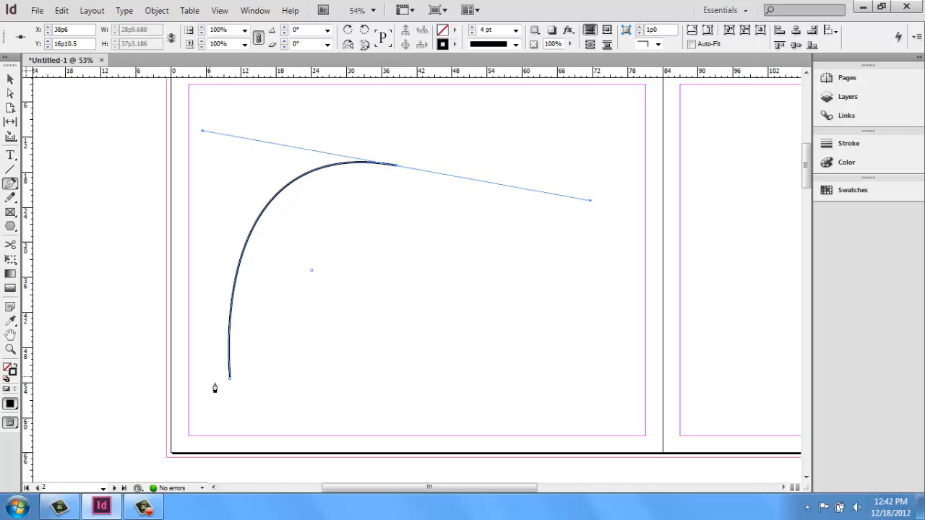
mouse_move(255, 226)
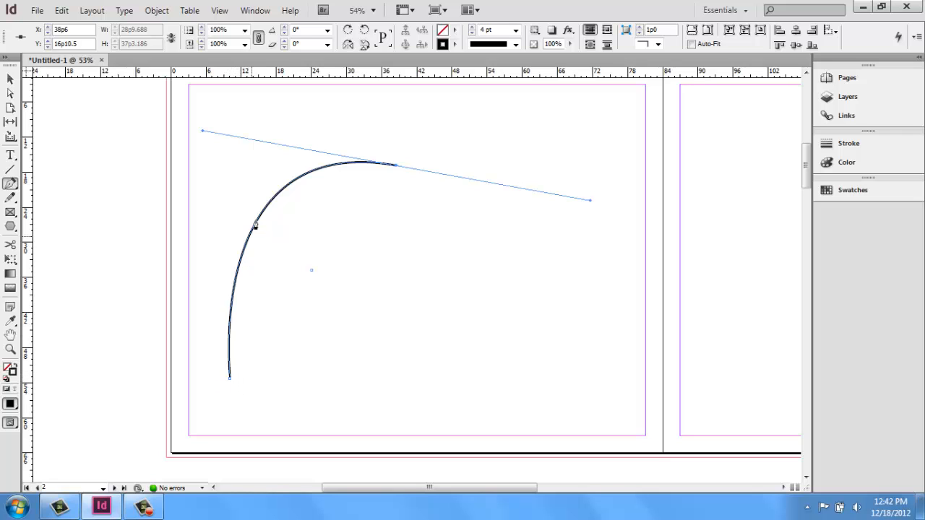
mouse_move(405, 160)
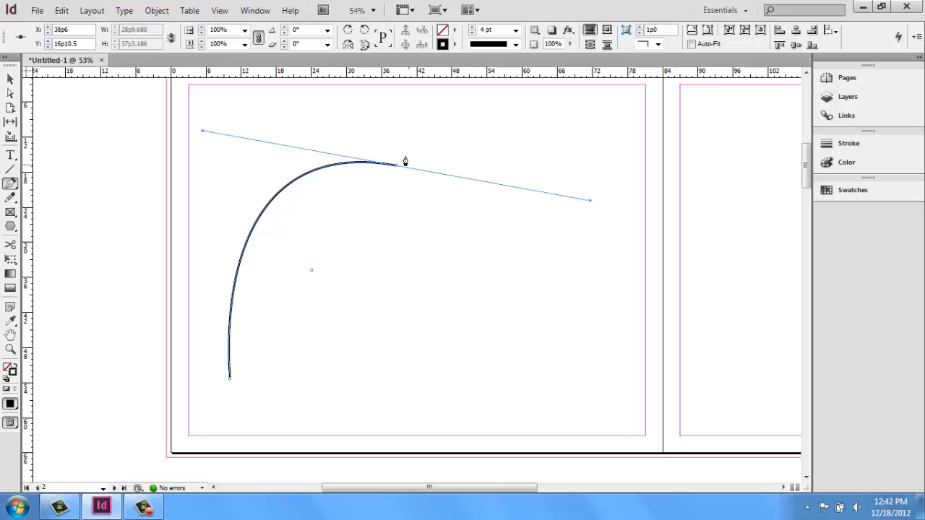
mouse_move(209, 142)
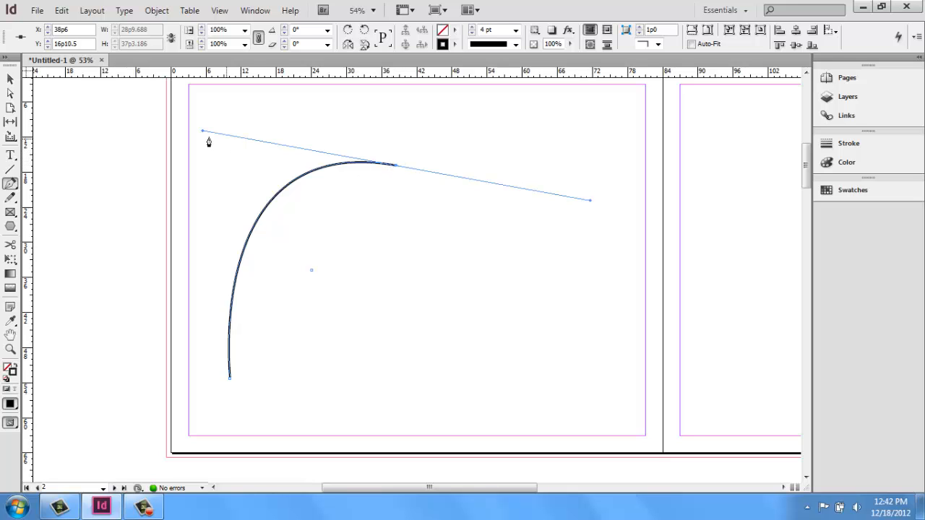
mouse_move(521, 197)
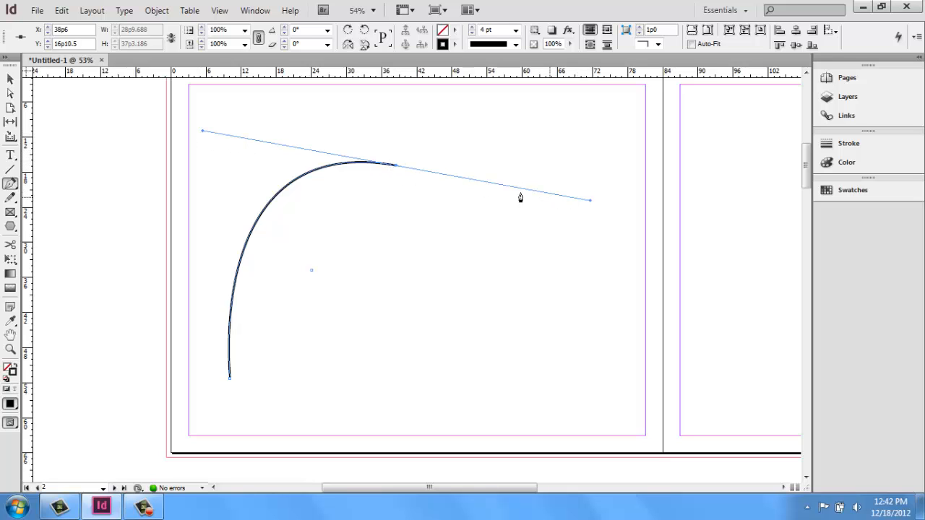
mouse_move(455, 195)
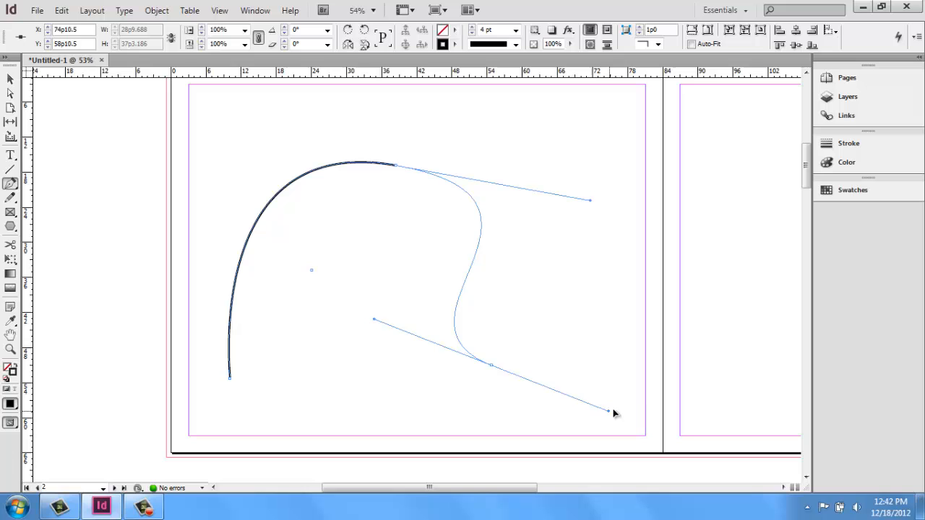
left_click_drag(607, 410, 664, 372)
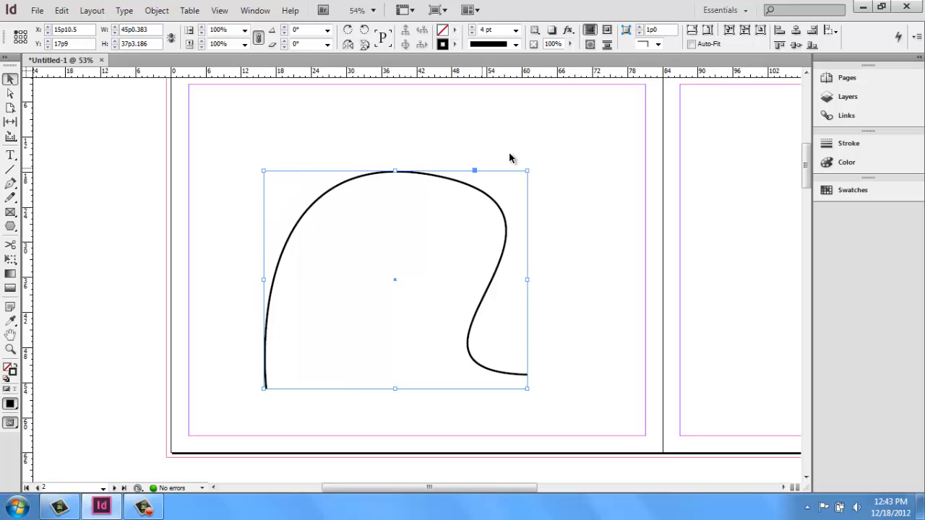
mouse_move(527, 172)
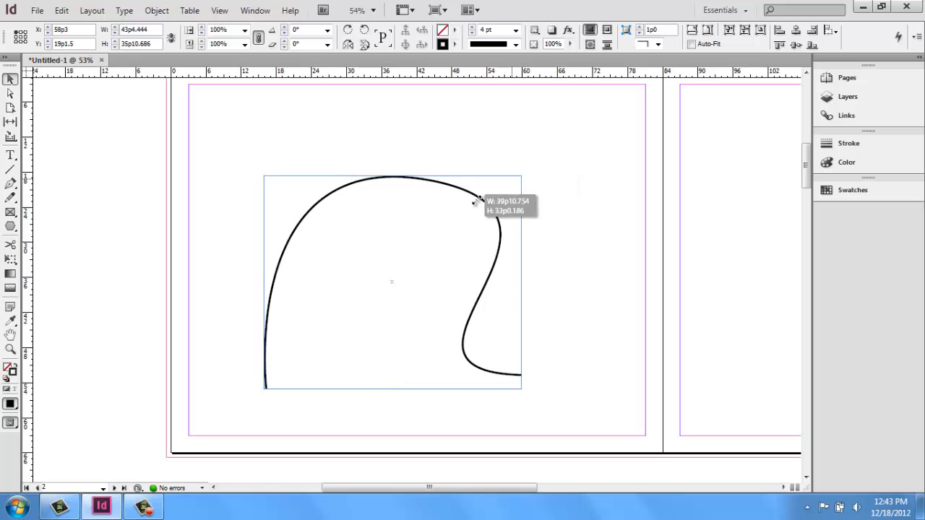
Enlarge the curved path, then select it for anchor-point editing.
left_click_drag(475, 201, 613, 157)
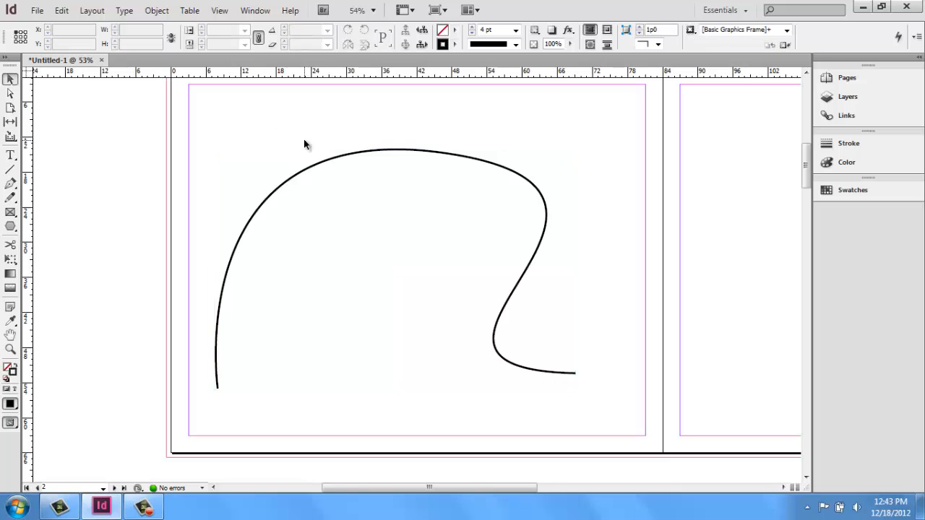
mouse_move(327, 171)
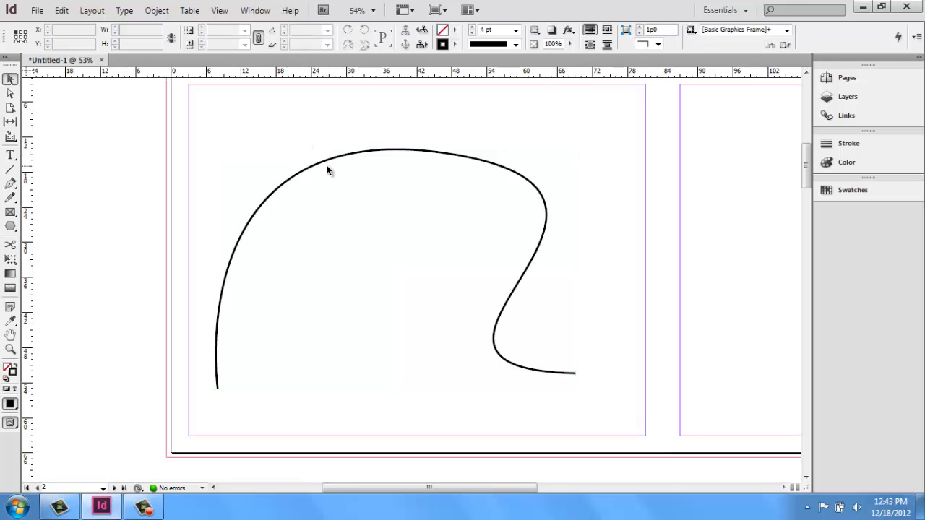
left_click(330, 170)
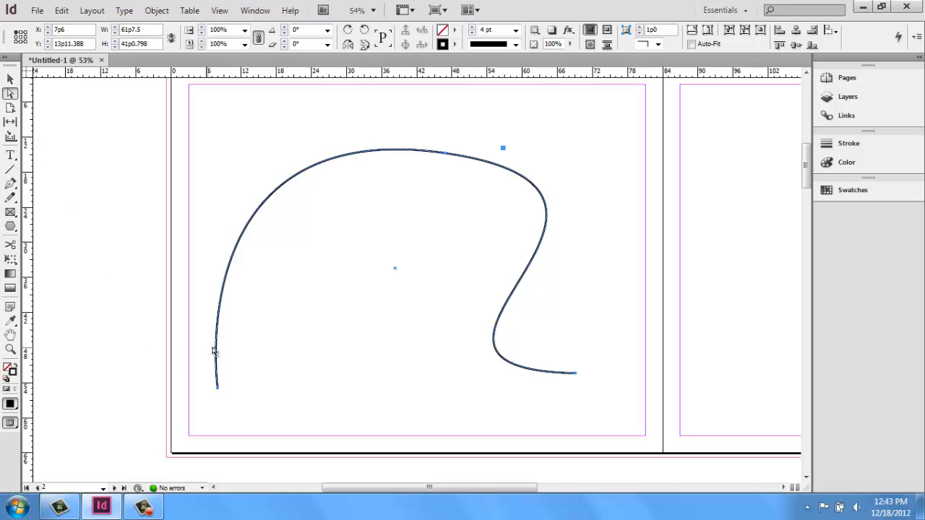
mouse_move(223, 397)
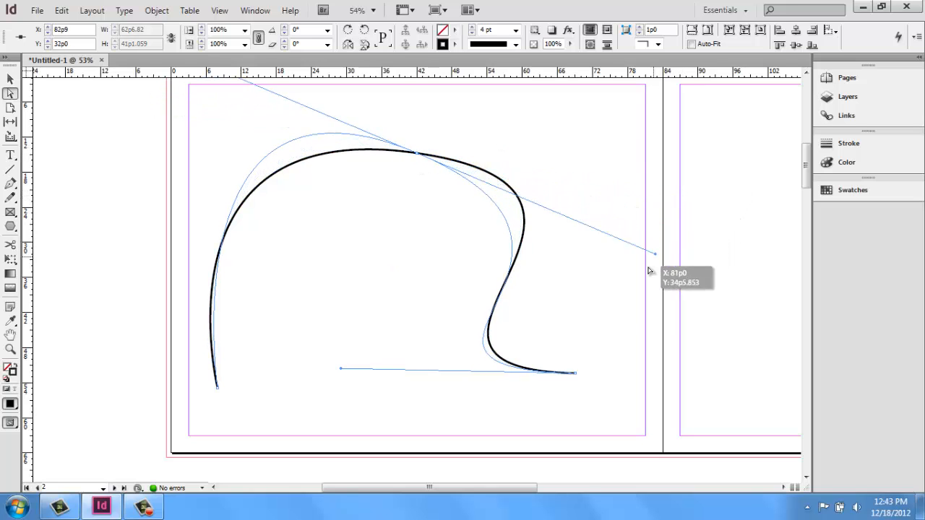
Drag the top and right anchors' direction handles to reshape the arch into a smoother wave.
left_click_drag(651, 253, 515, 158)
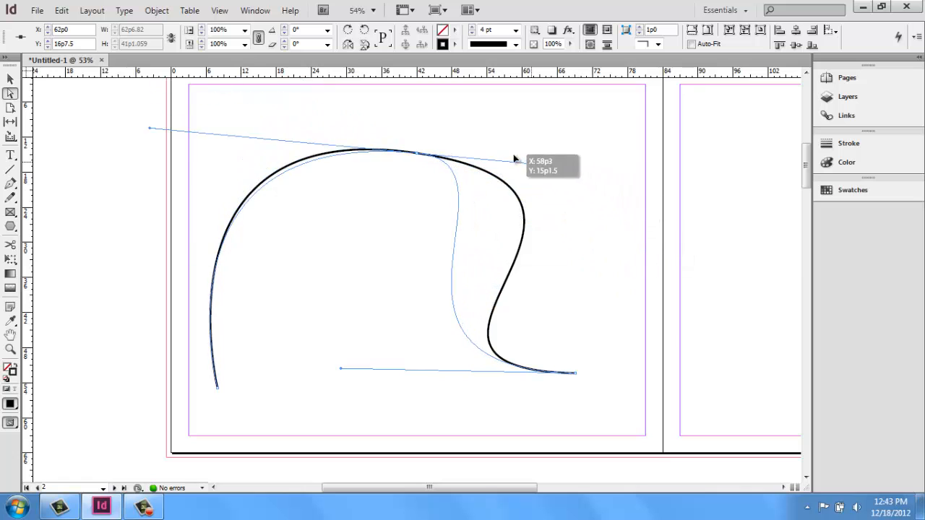
left_click_drag(515, 158, 503, 257)
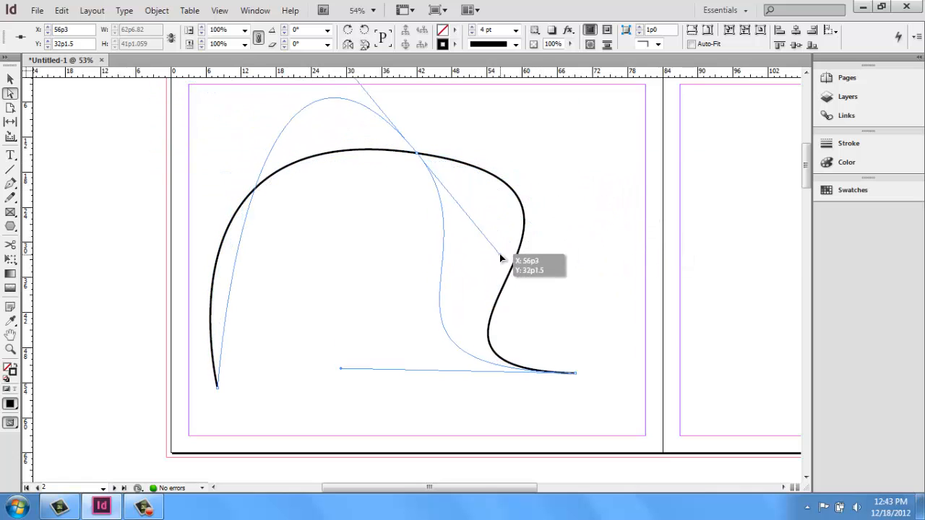
left_click_drag(500, 258, 546, 134)
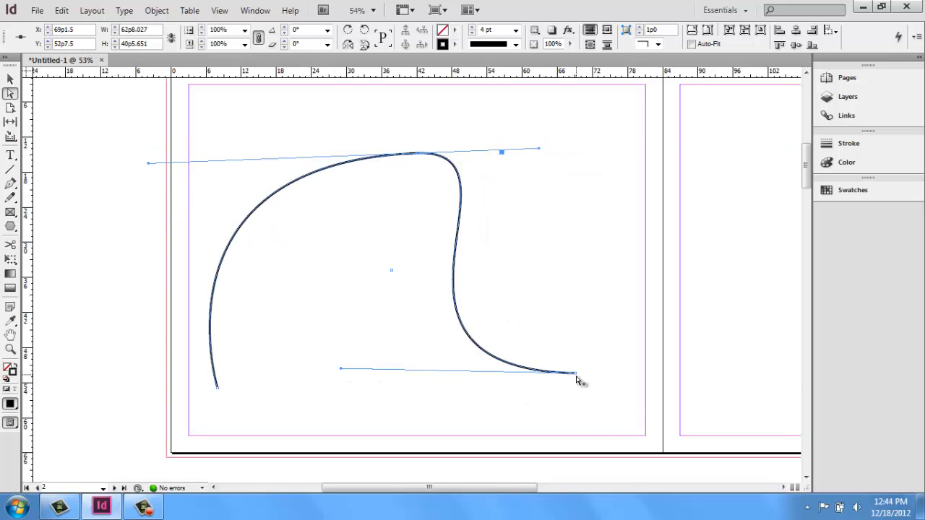
left_click_drag(578, 378, 604, 290)
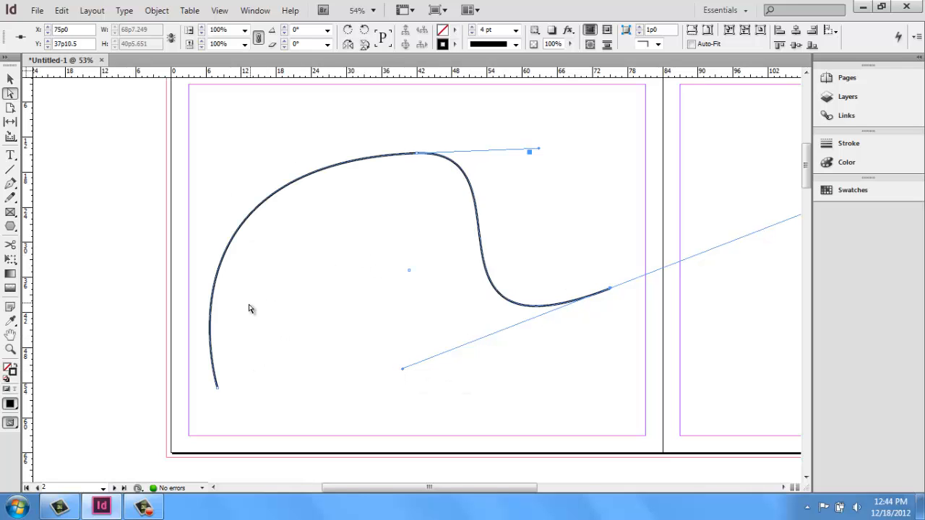
mouse_move(474, 196)
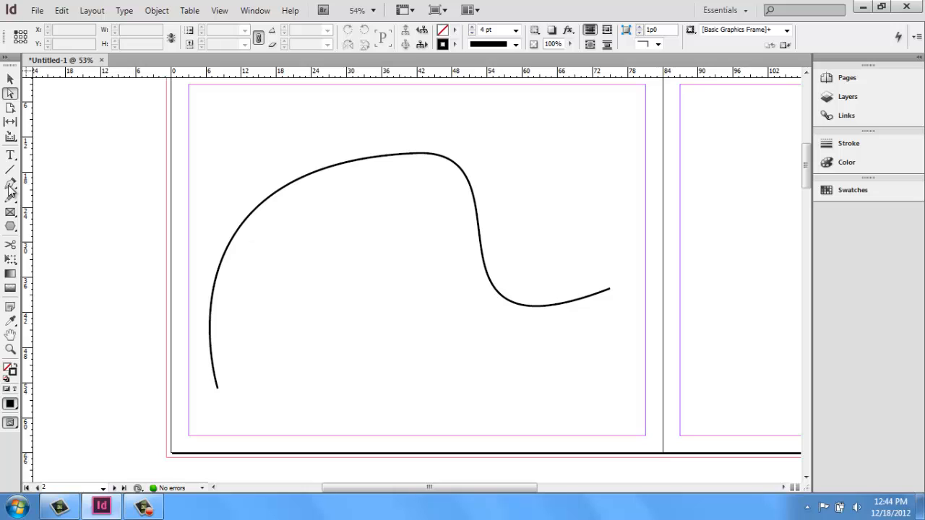
With the Add Anchor Point tool, add bends to the curve's upper-left arc, then remove a point.
left_click(10, 191)
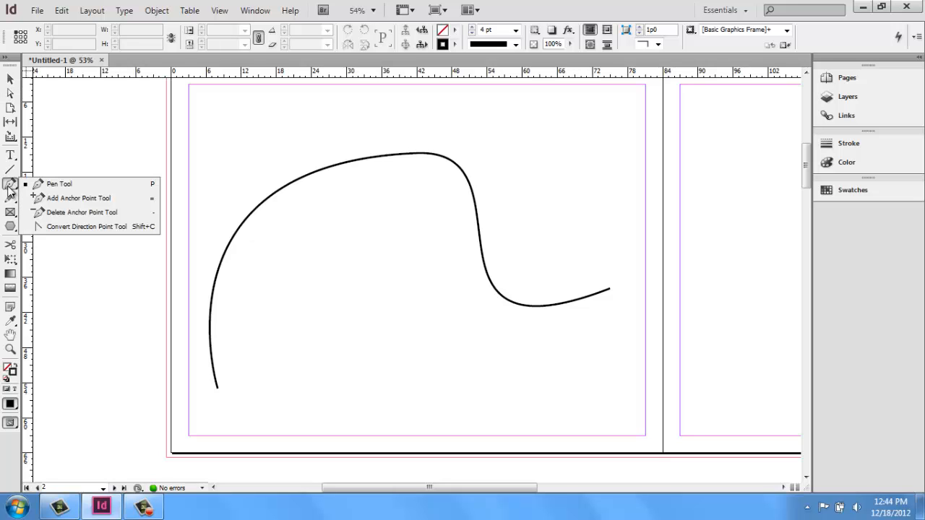
mouse_move(65, 198)
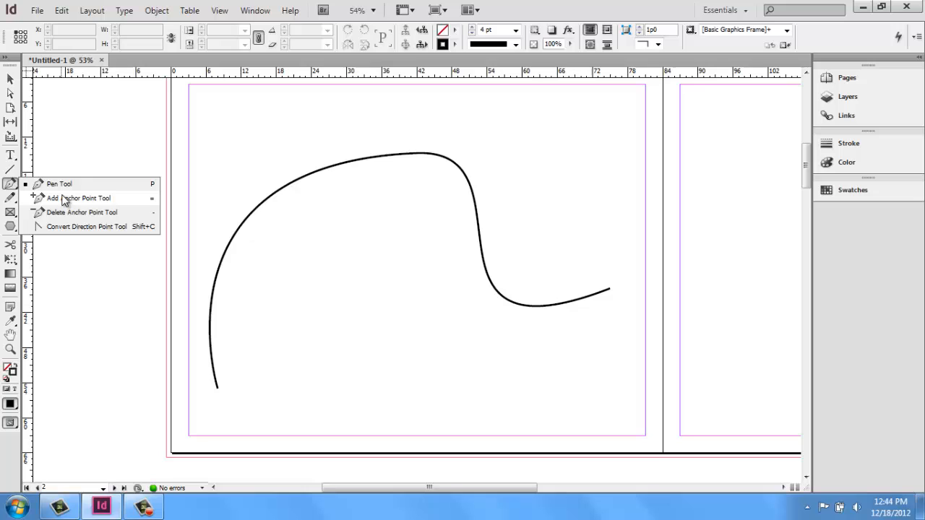
mouse_move(65, 203)
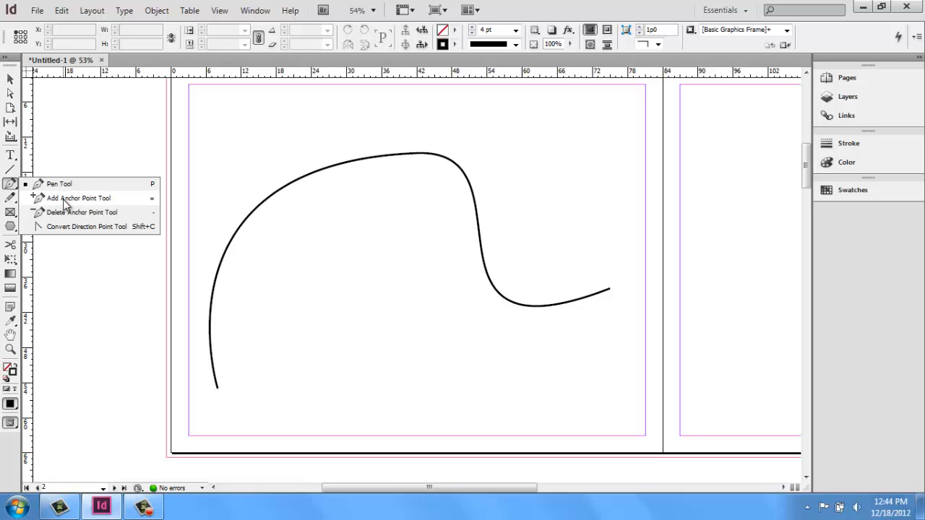
left_click(78, 198)
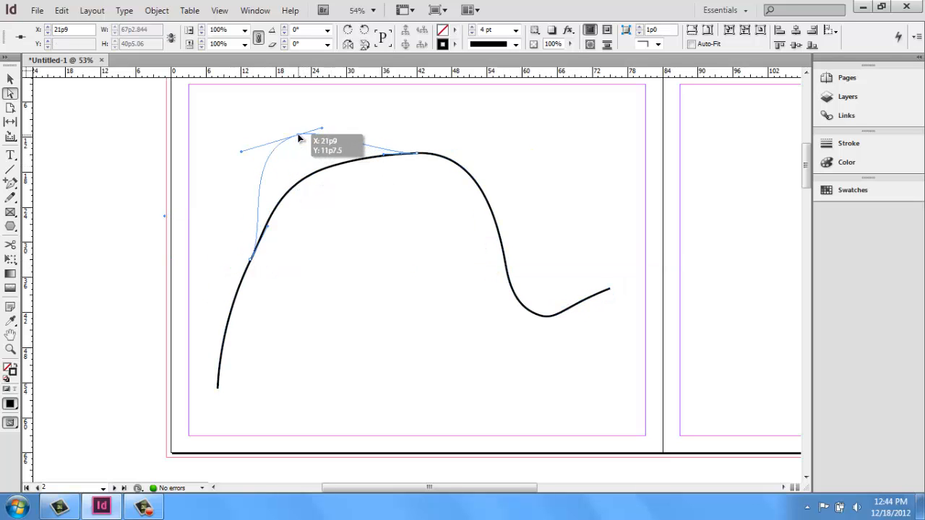
left_click_drag(301, 137, 447, 266)
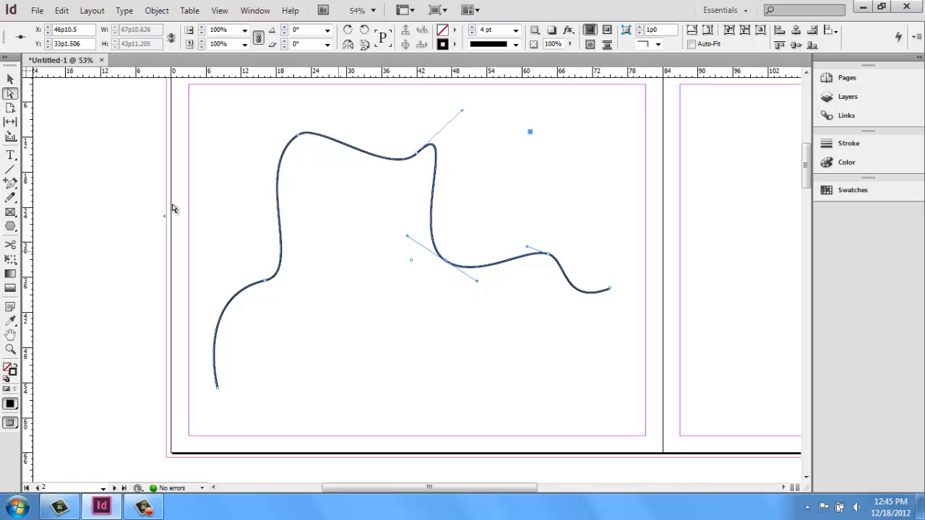
left_click(10, 182)
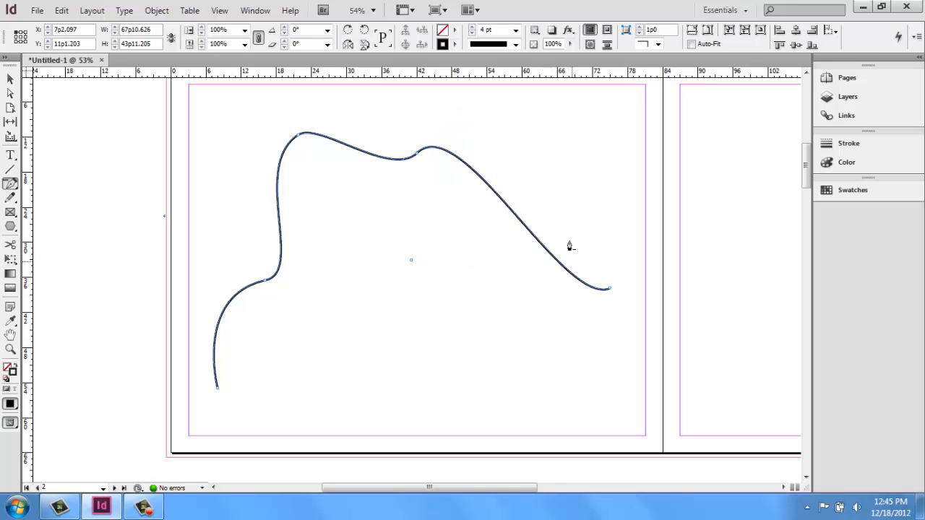
mouse_move(229, 324)
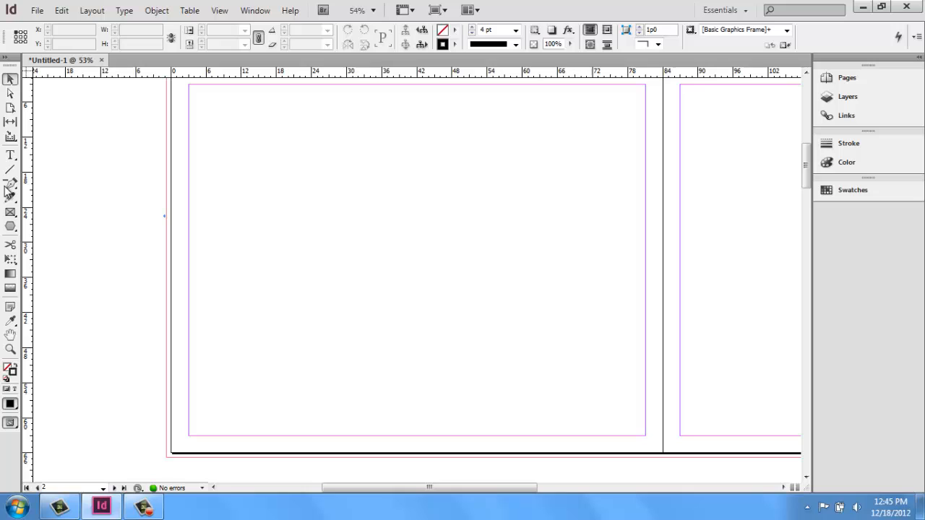
With the Pen tool, draw a curve from the lower left followed by a straight segment.
left_click(12, 185)
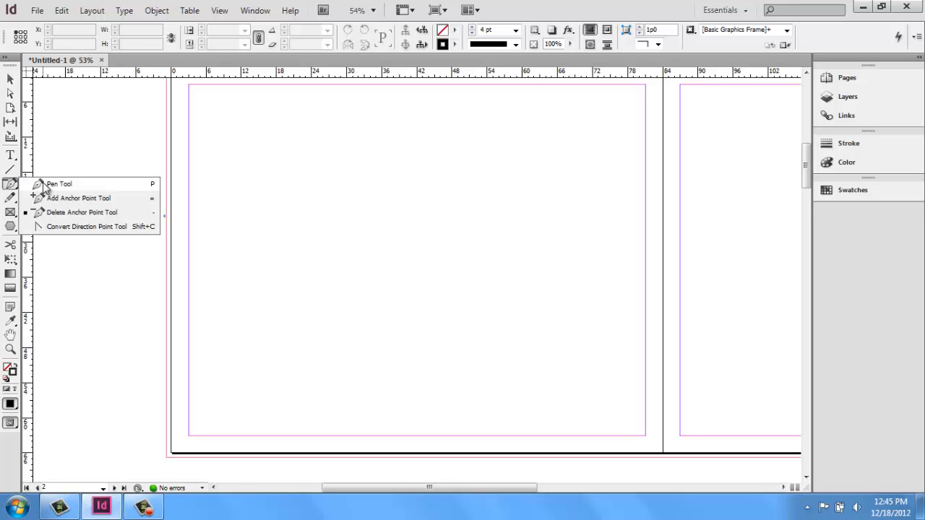
left_click(59, 184)
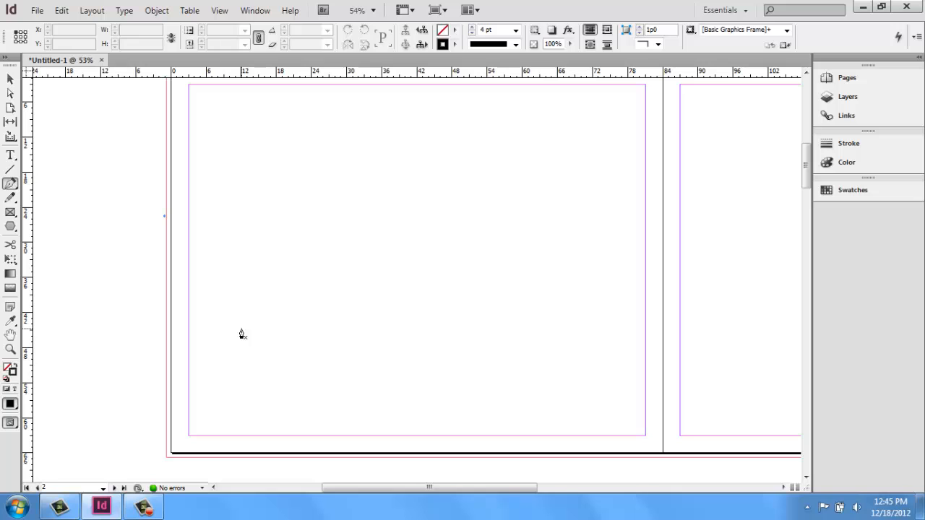
mouse_move(222, 382)
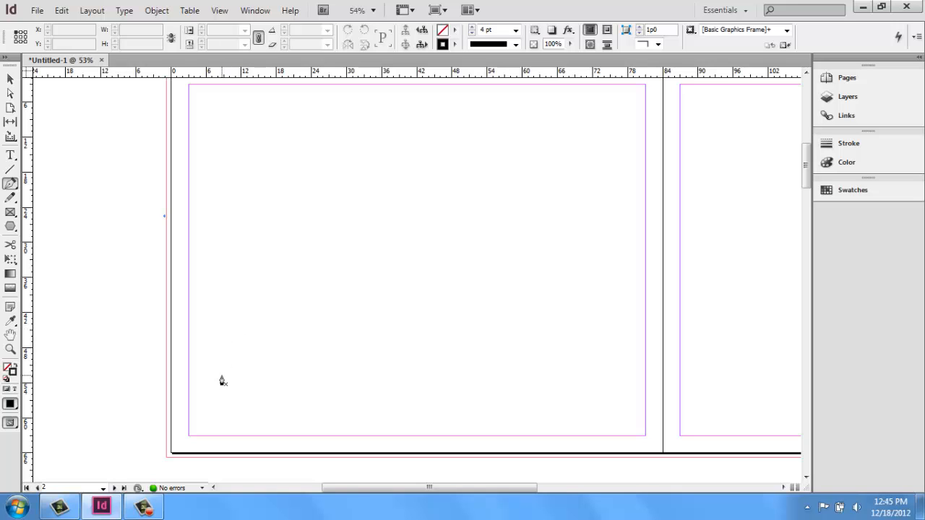
left_click_drag(222, 378, 312, 148)
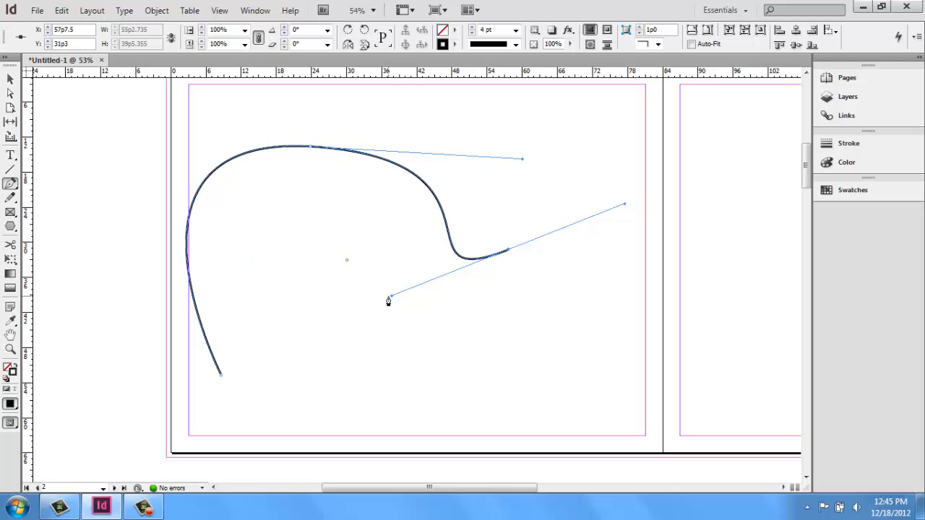
mouse_move(425, 289)
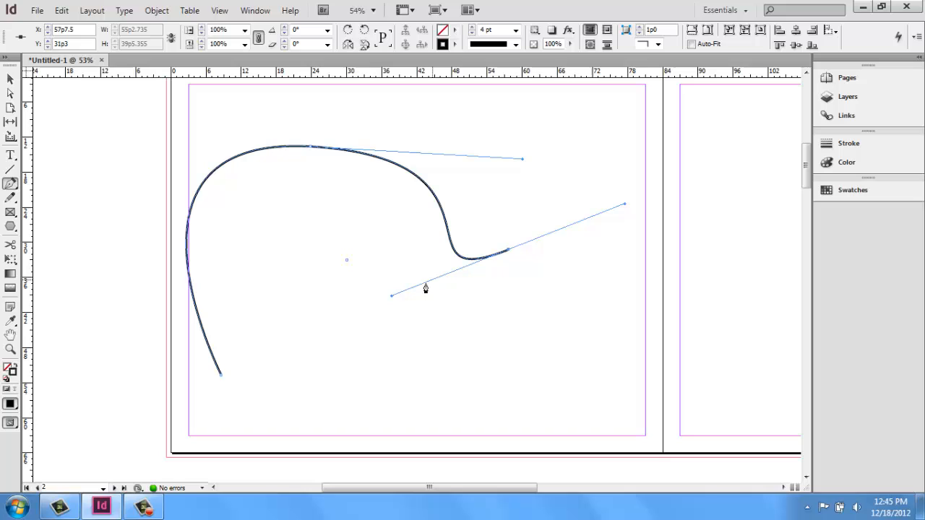
mouse_move(408, 158)
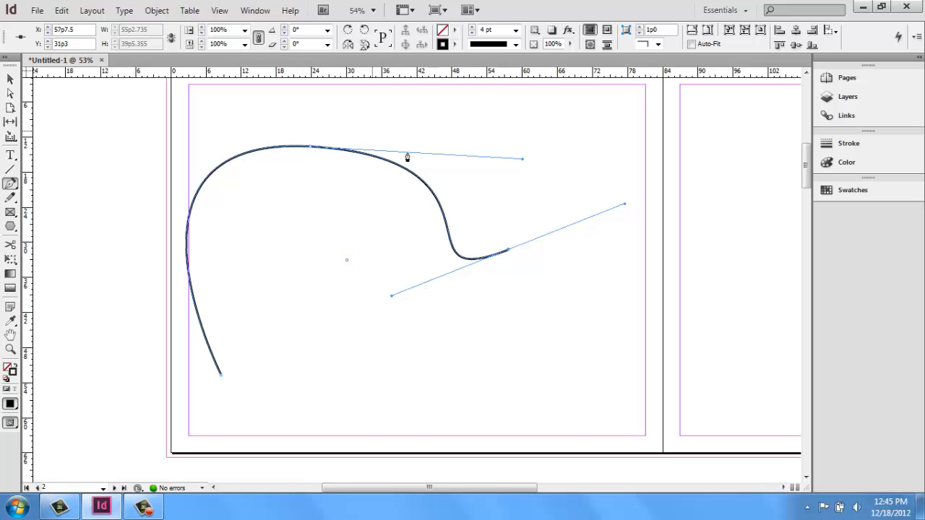
mouse_move(508, 253)
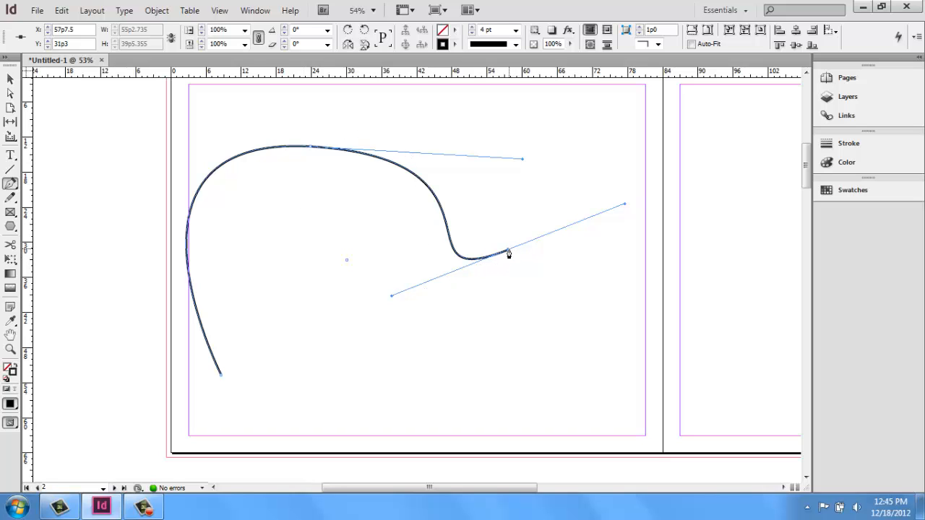
mouse_move(509, 257)
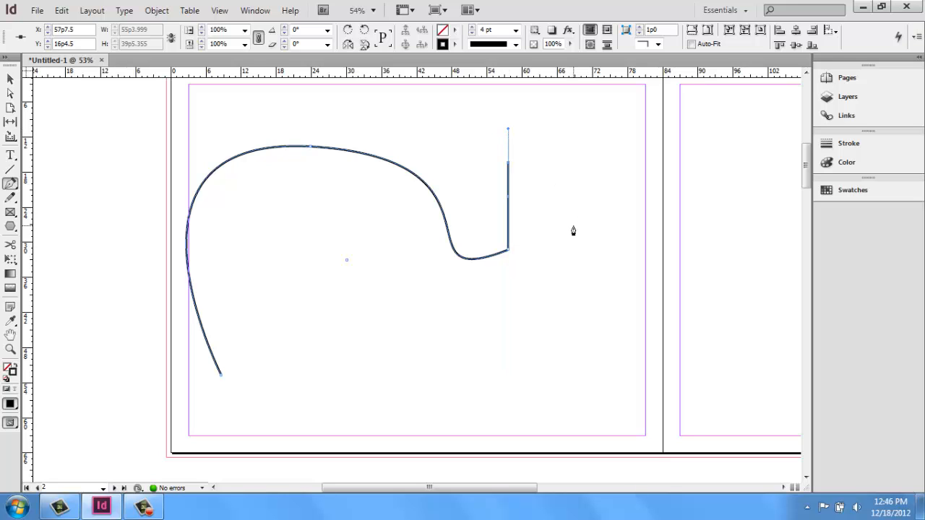
left_click_drag(509, 130, 633, 185)
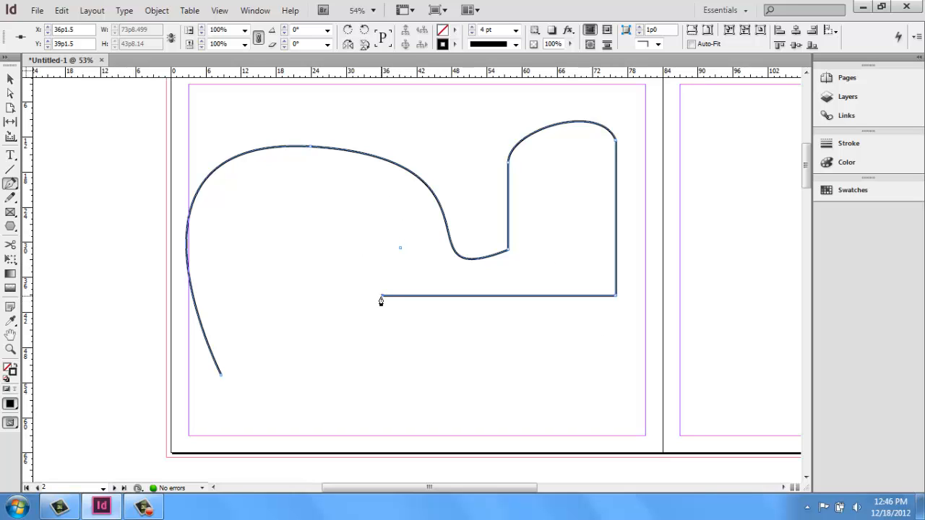
mouse_move(378, 298)
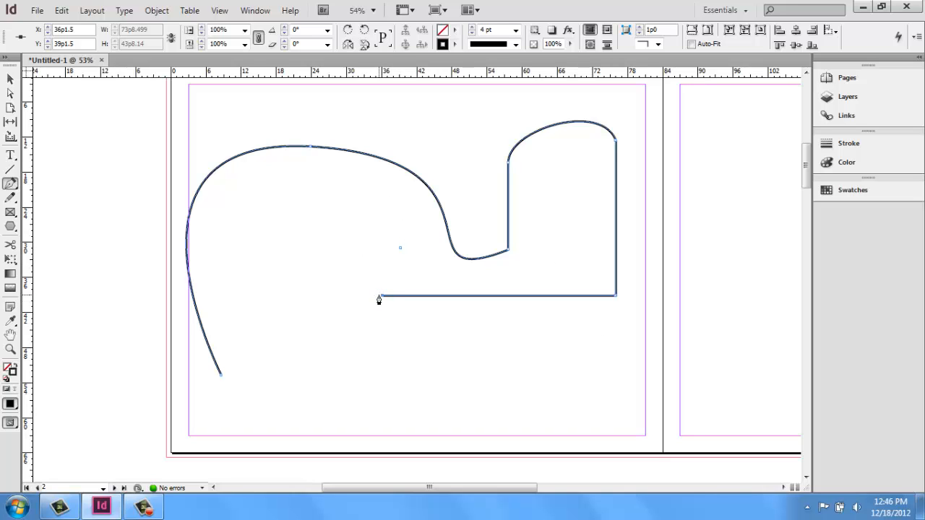
Add a final curved segment at the path's bottom, bending it with its direction handles.
left_click_drag(381, 296, 470, 418)
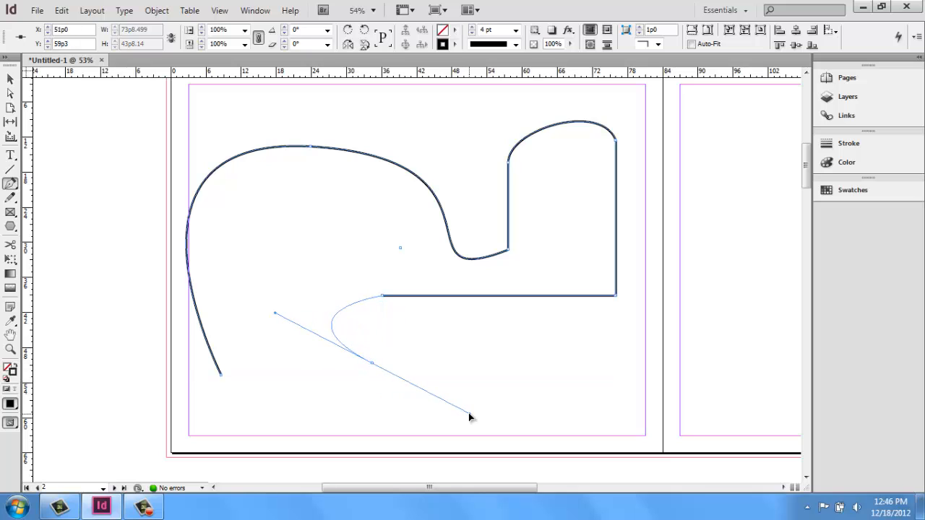
left_click_drag(470, 417, 372, 367)
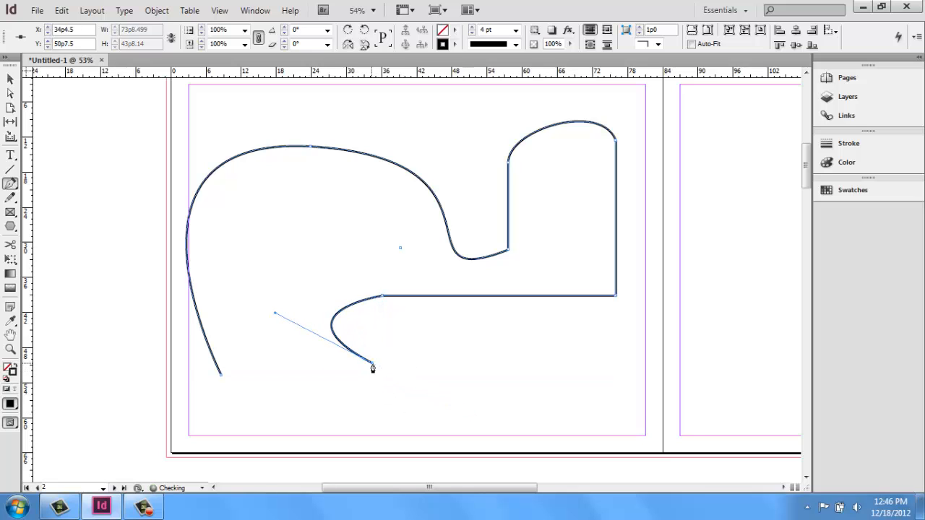
left_click_drag(373, 365, 537, 370)
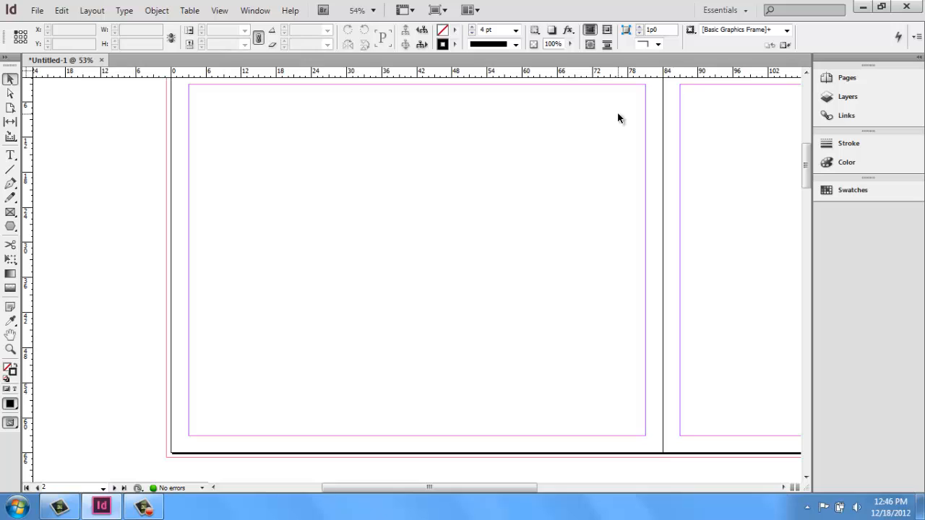
mouse_move(201, 78)
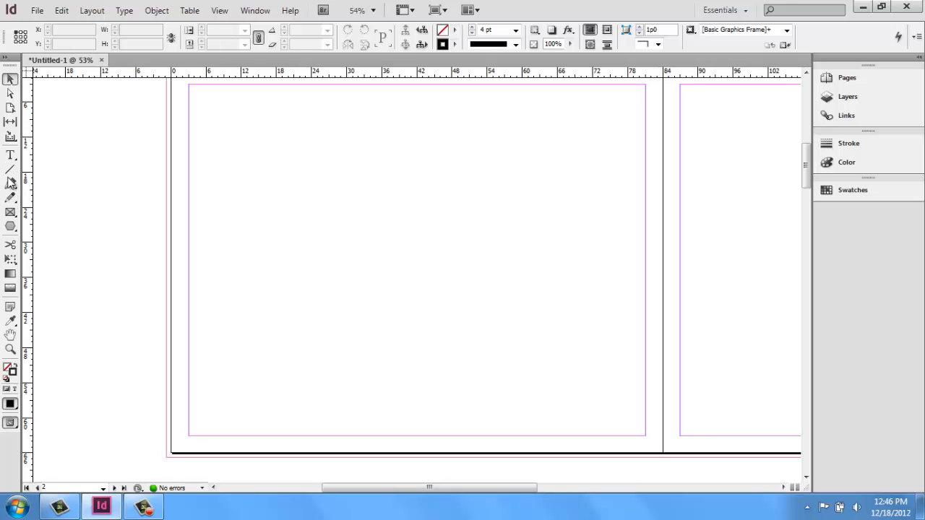
Switch to the Pencil tool for freehand drawing of the blob shape.
left_click(10, 198)
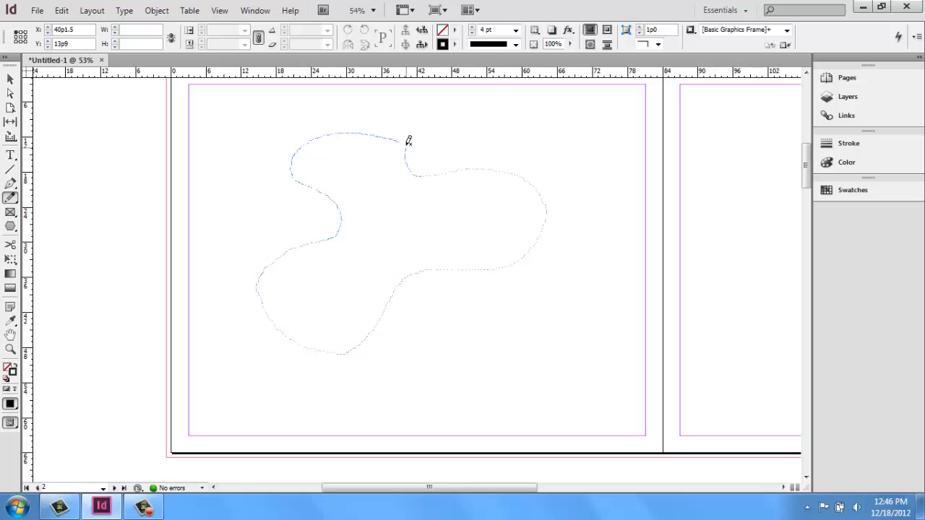
Draw freehand Pencil shapes — a large blob, a small loop and an open scribble — and smooth the open stroke.
left_click(405, 142)
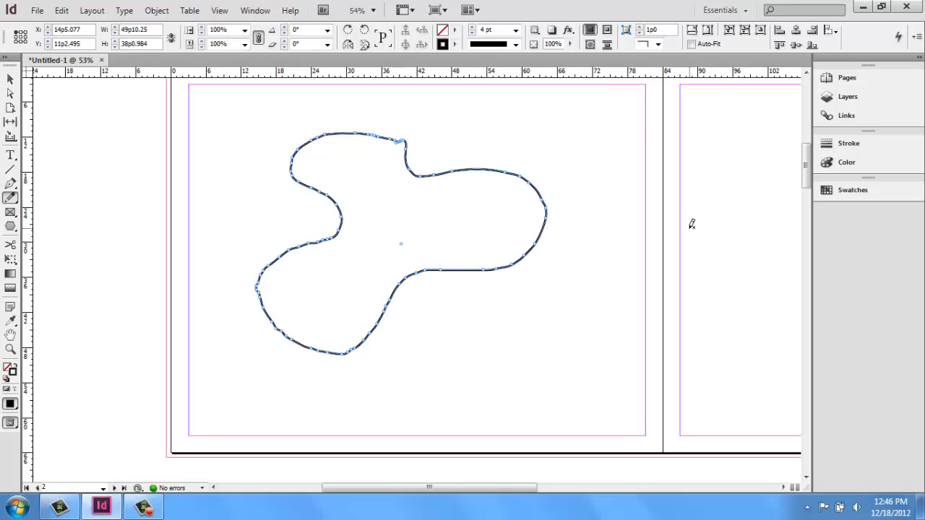
mouse_move(331, 379)
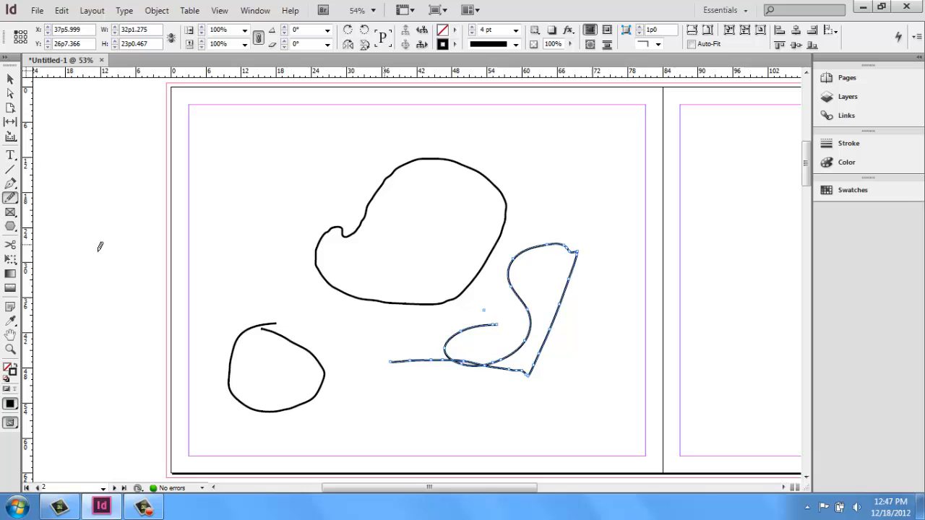
Erase the open scribble with the Erase Tool, leaving only the large blob and small loop.
left_click(12, 197)
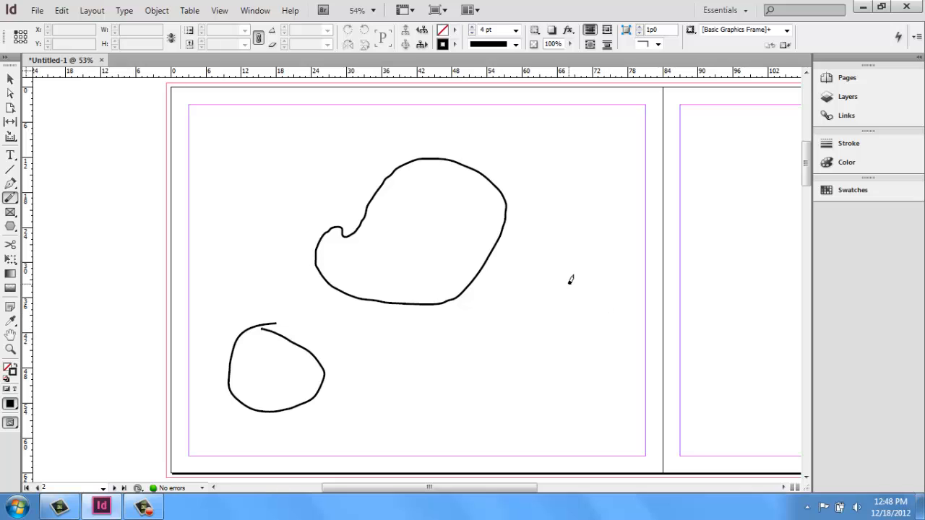
mouse_move(567, 266)
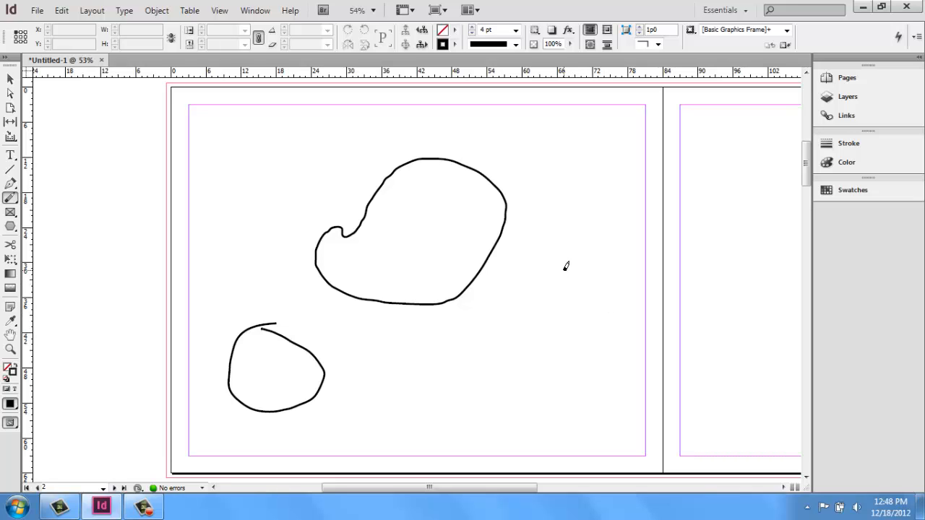